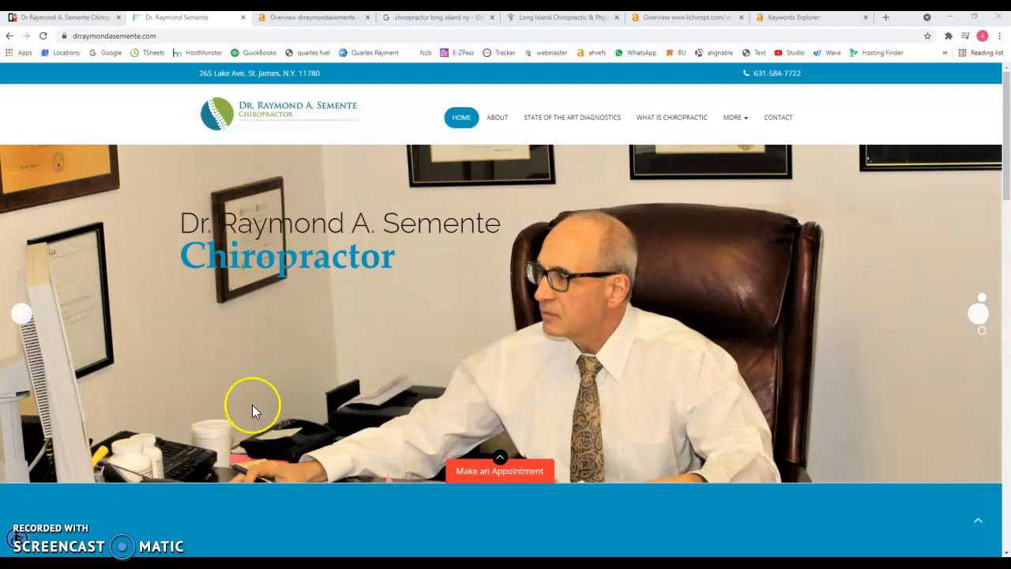
Step: Scroll through the current drraymondasemente.com page to review its content
scroll("down", 3)
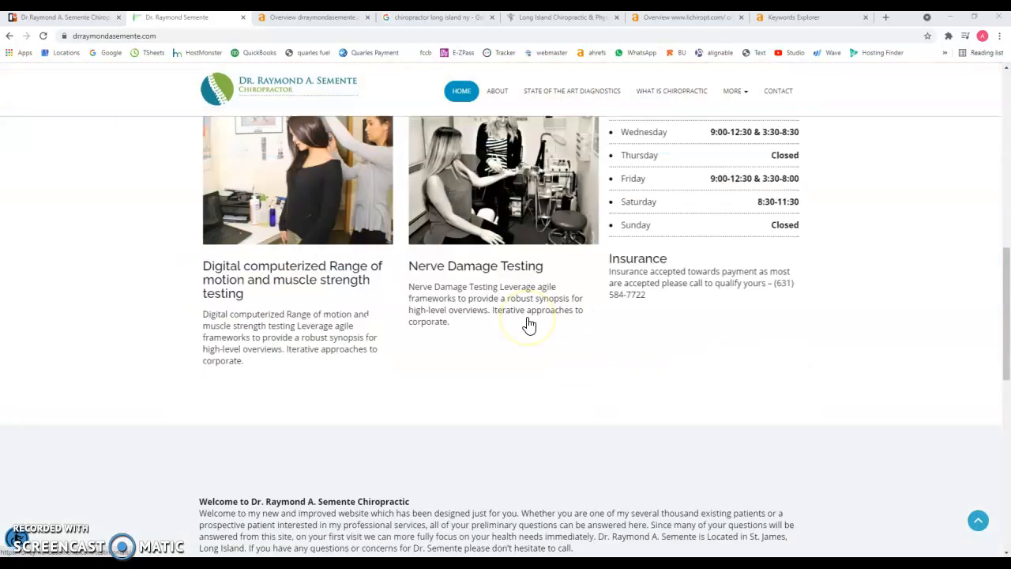
scroll("down", 3)
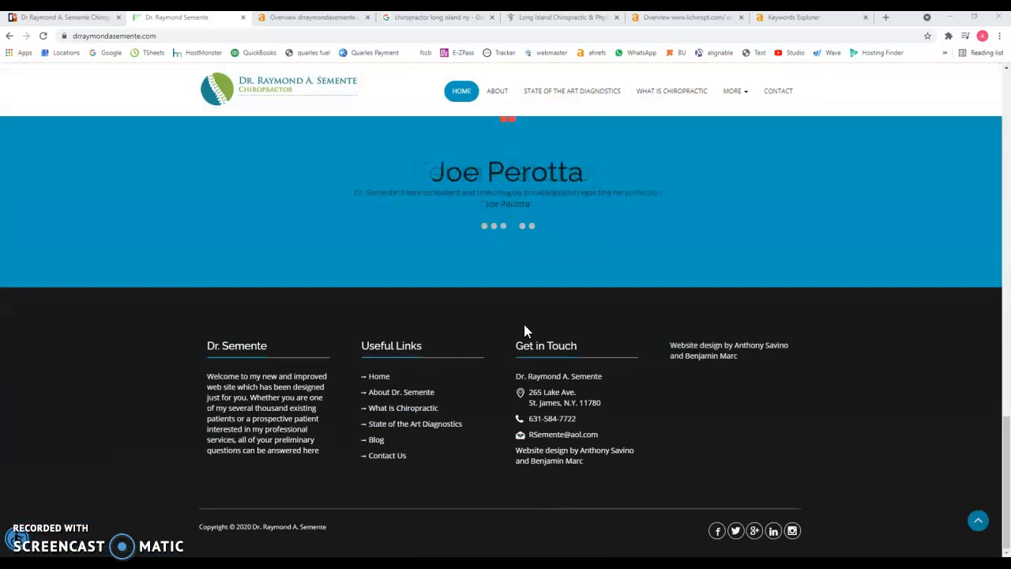
scroll("up", 3)
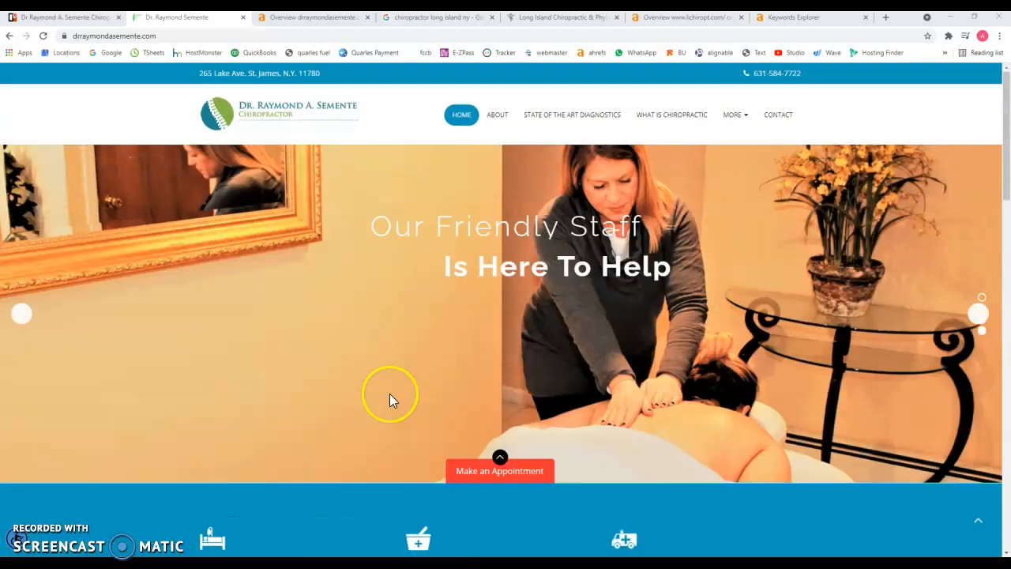
scroll("down", 3)
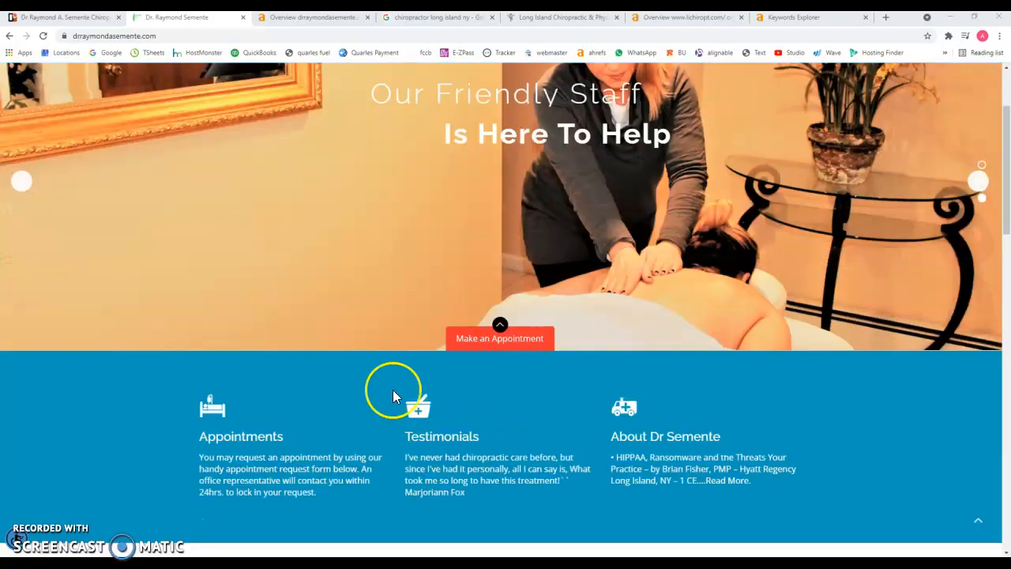
scroll("down", 3)
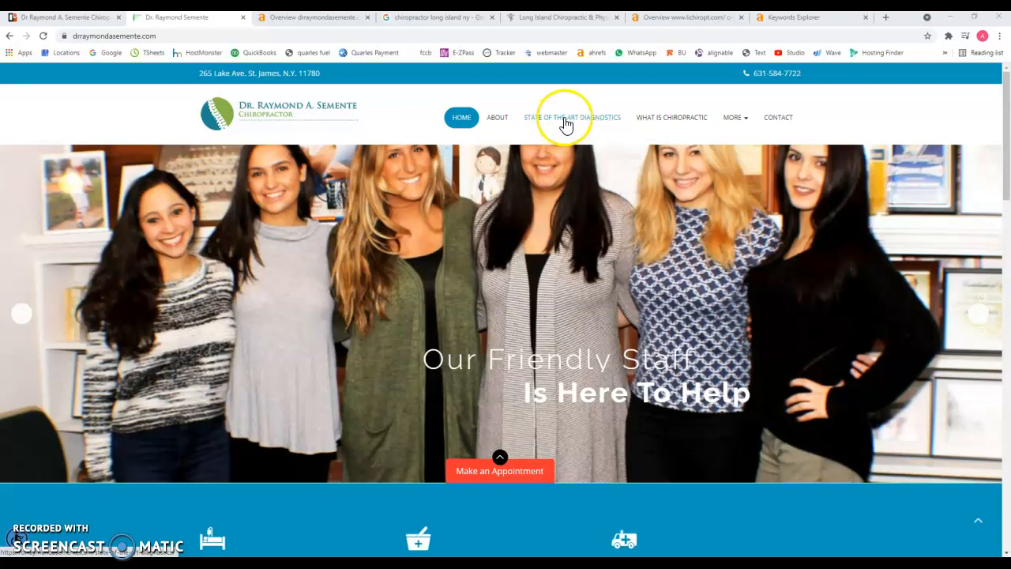
Step: View the State of the Art Diagnostics page, then switch to the Ahrefs overview for drraymondasemente.com
left_click(572, 117)
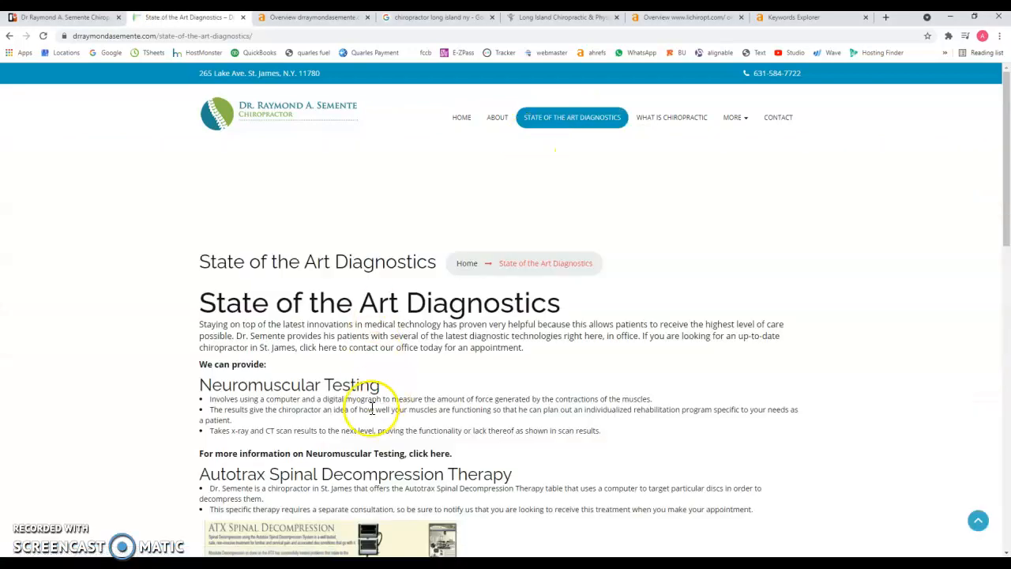
scroll("down", 3)
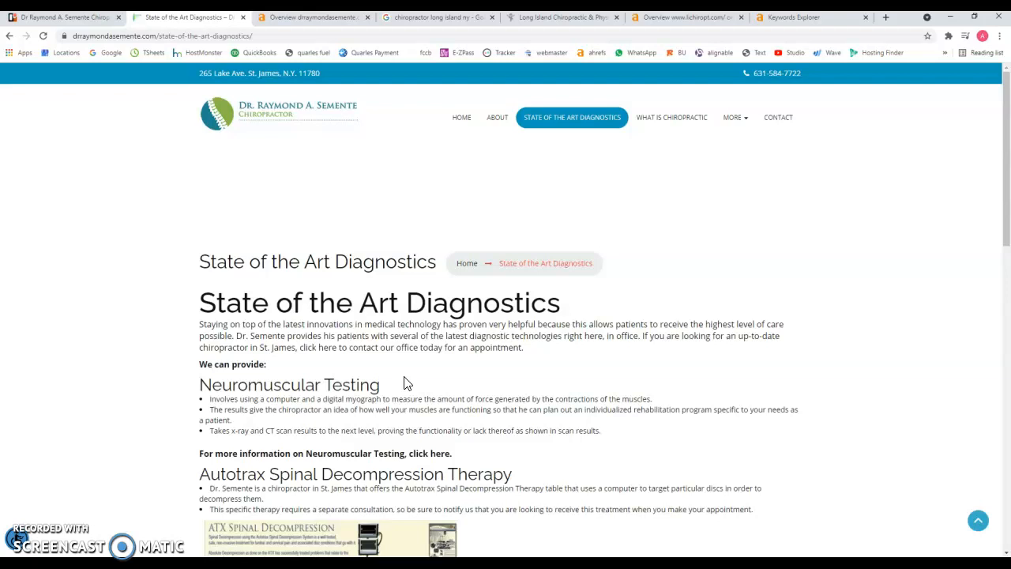
left_click(240, 222)
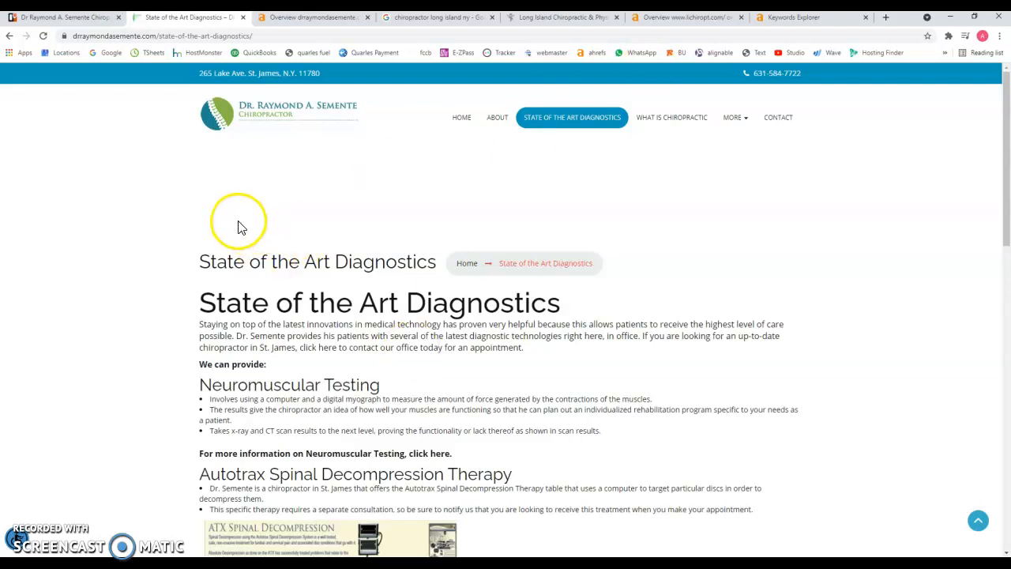
left_click(312, 16)
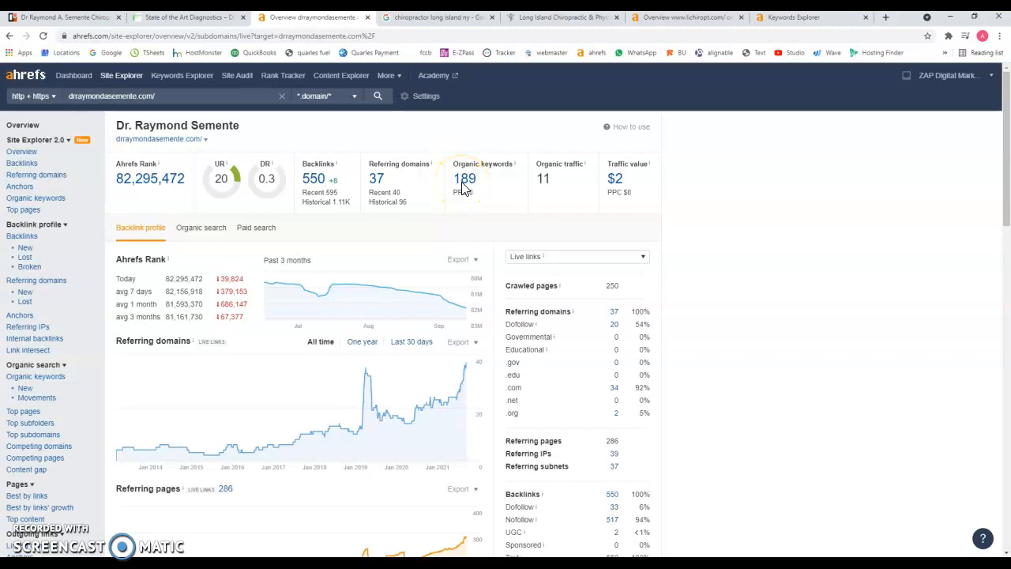
mouse_move(544, 179)
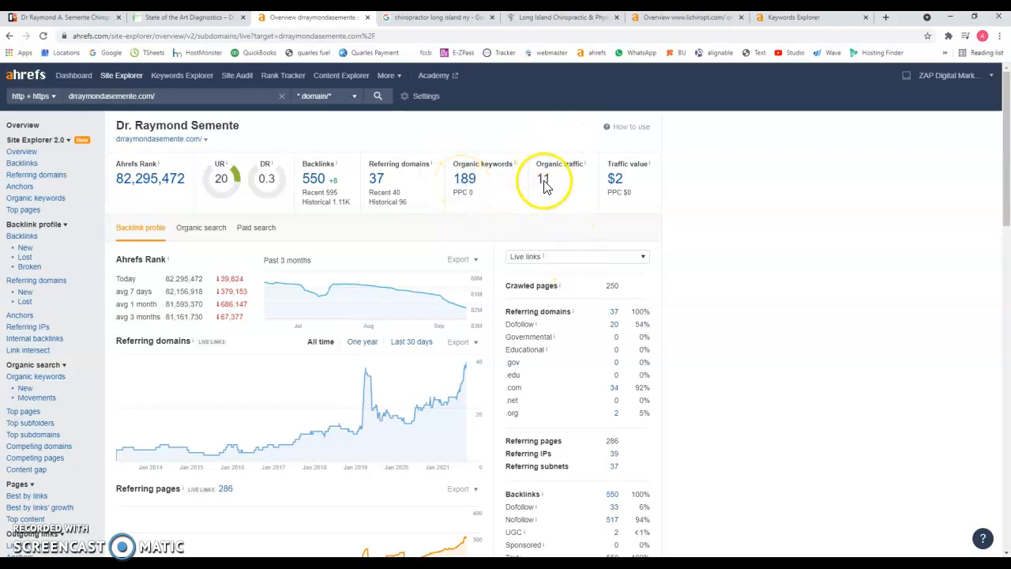
mouse_move(313, 181)
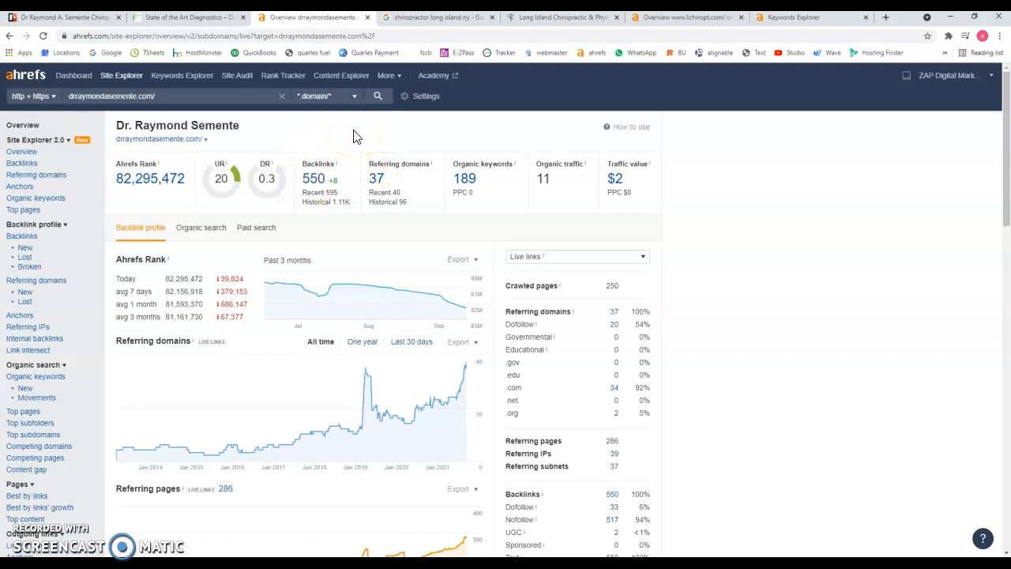
mouse_move(356, 134)
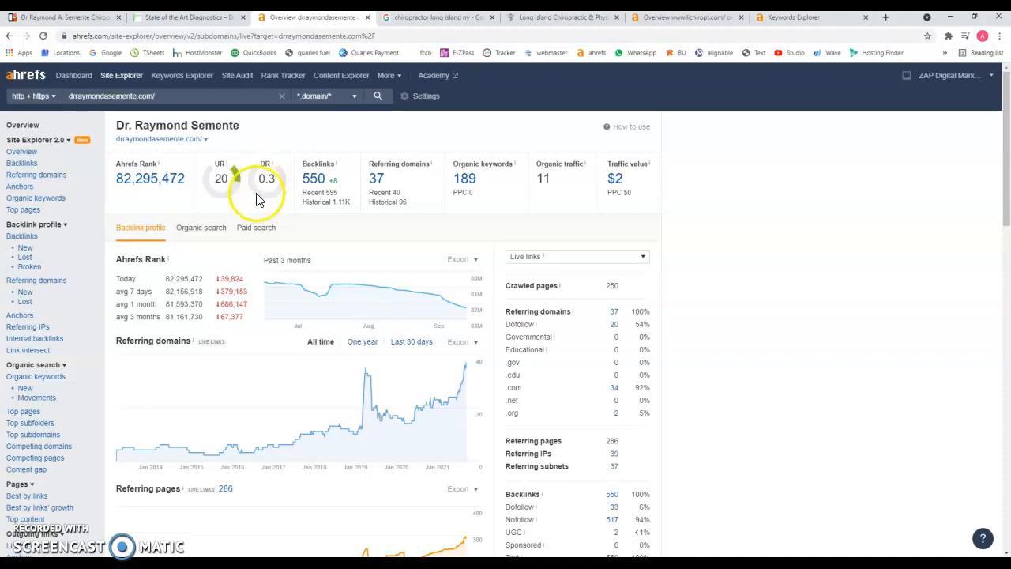
mouse_move(265, 164)
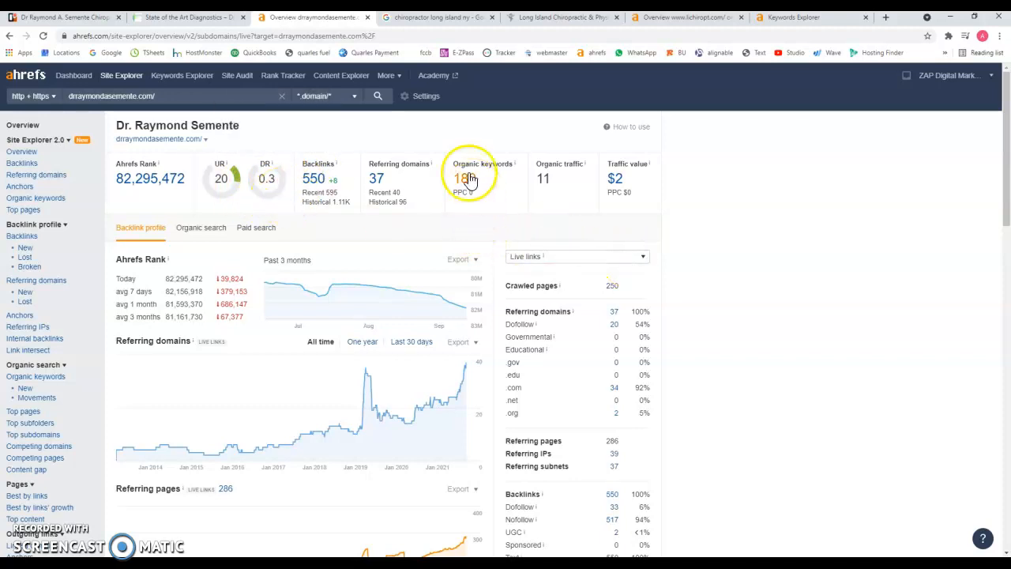
Step: Open the 189 organic keywords report for drraymondasemente.com and go to page 2 of results
left_click(466, 177)
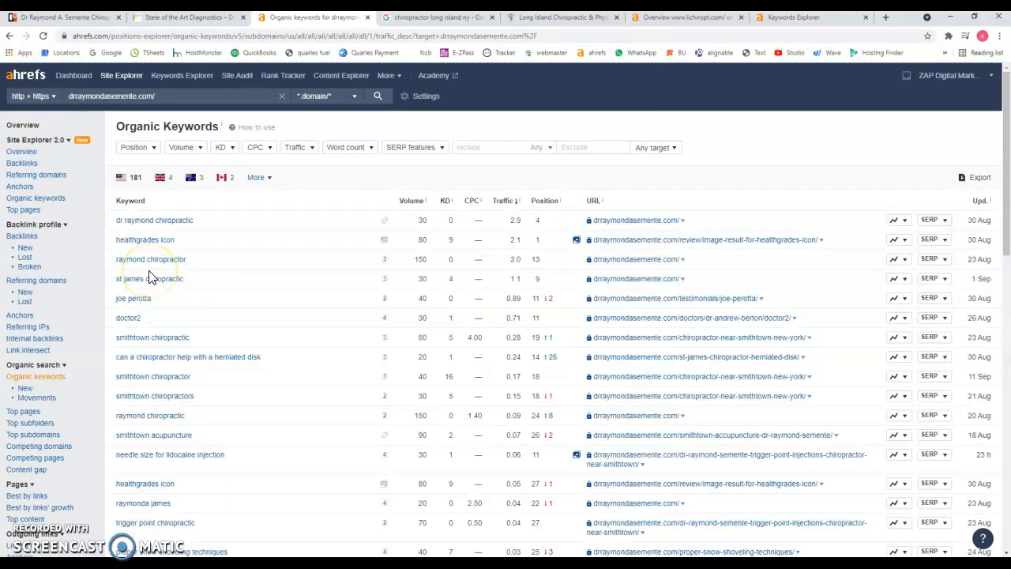
mouse_move(142, 229)
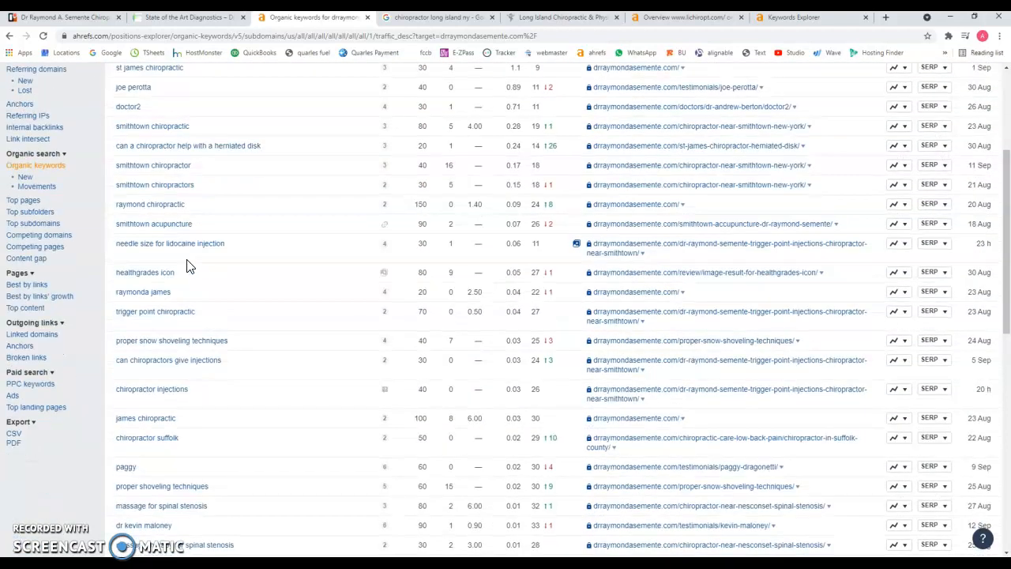
scroll("down", 3)
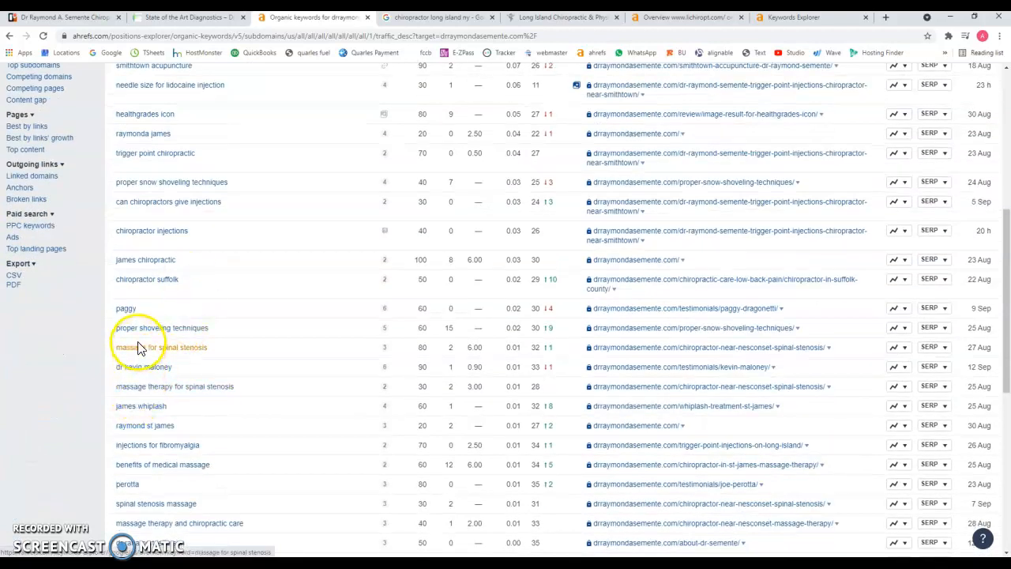
mouse_move(164, 336)
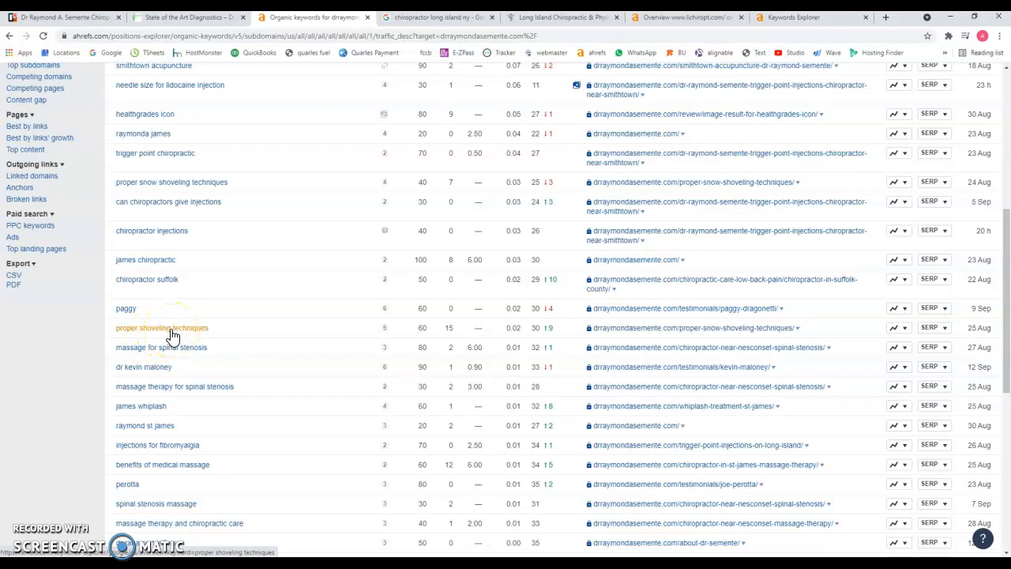
scroll("down", 3)
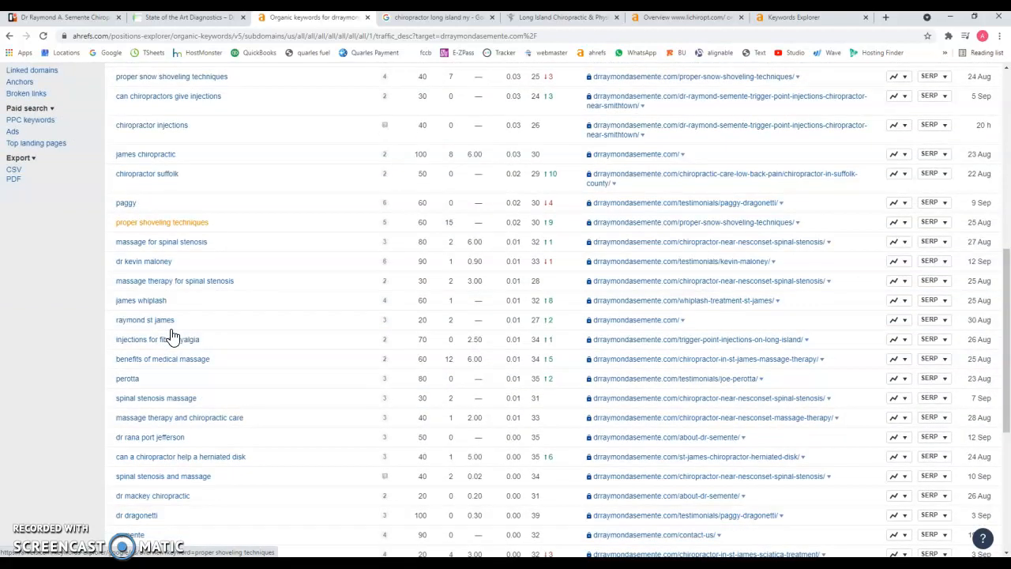
scroll("down", 3)
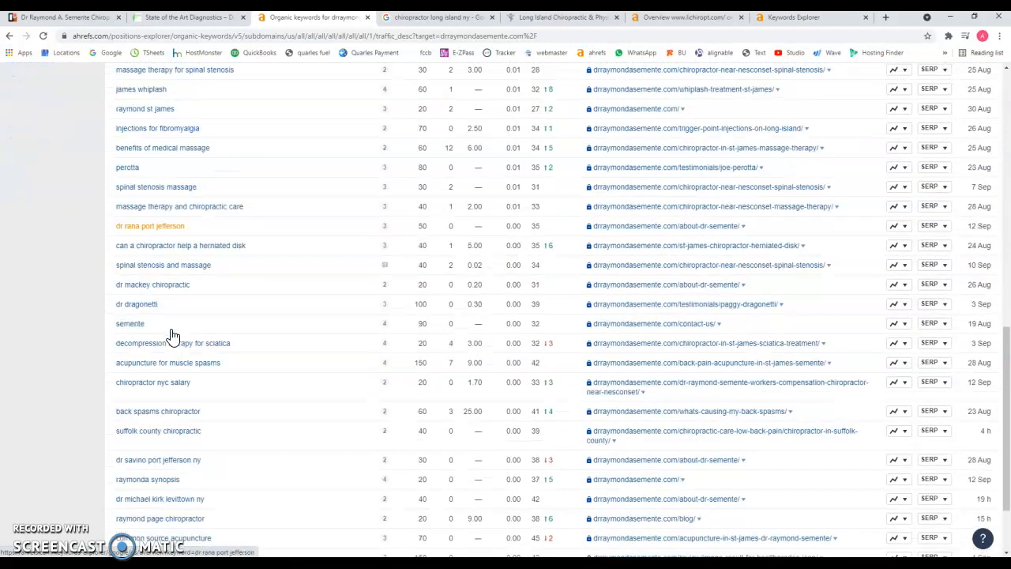
scroll("down", 3)
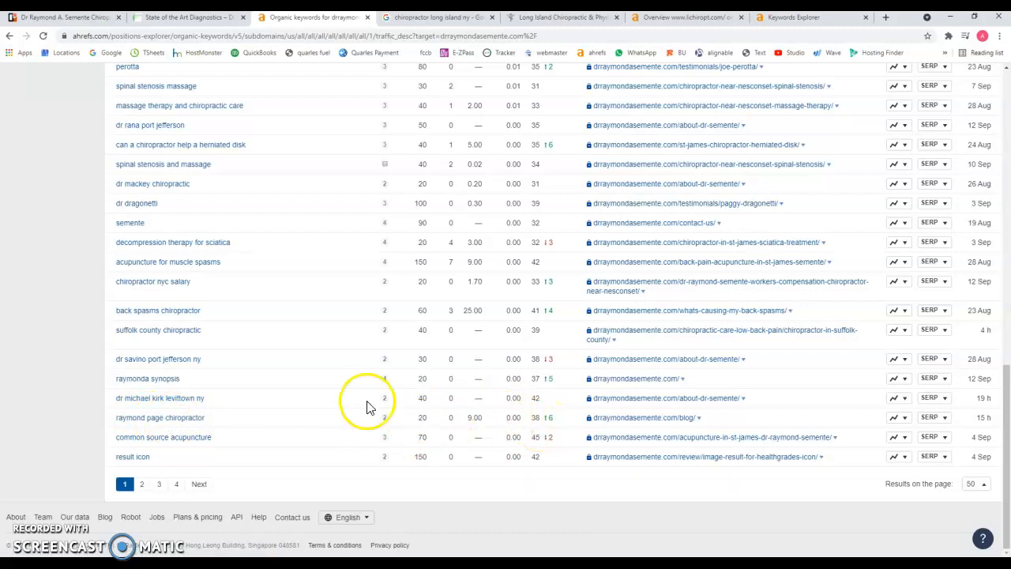
left_click(125, 484)
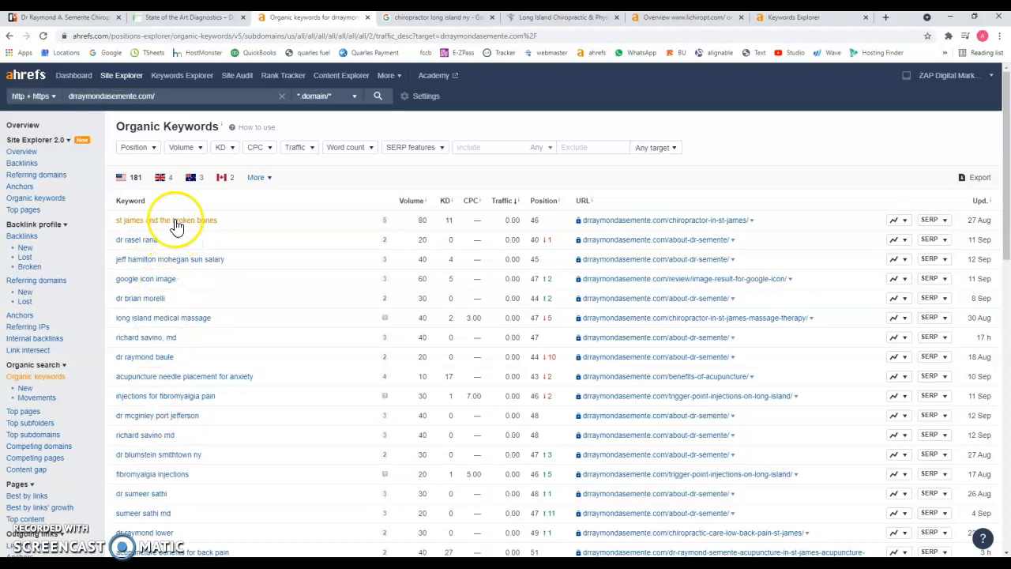
mouse_move(371, 245)
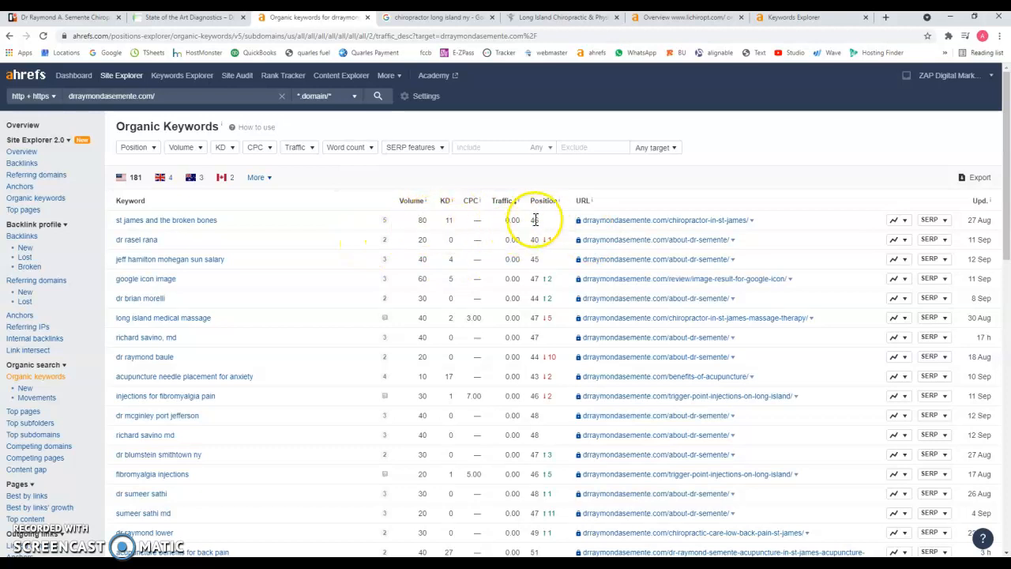
Step: Review page 2 of the organic keywords, then move to page 3 and scroll its rankings
scroll("down", 3)
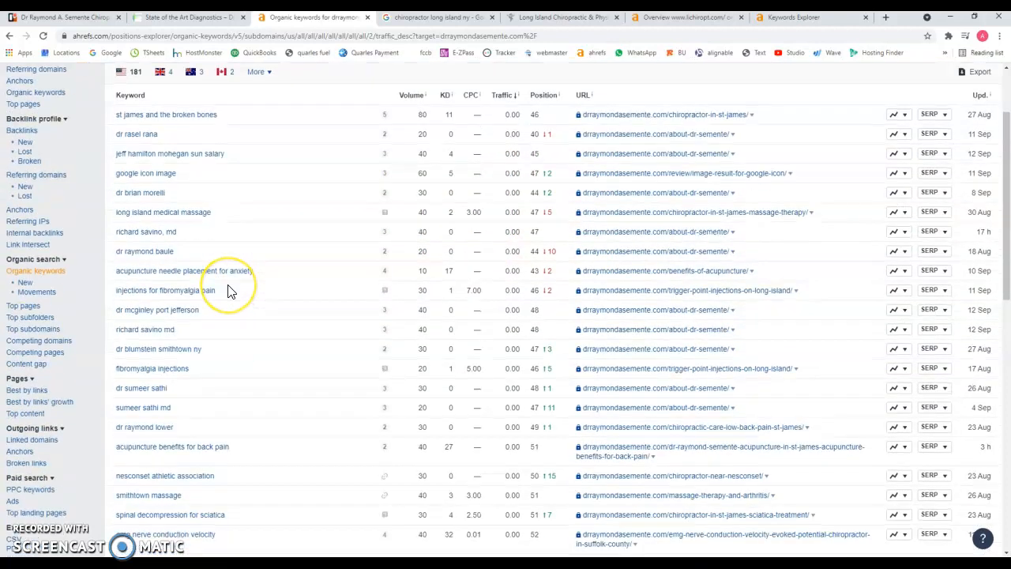
scroll("down", 3)
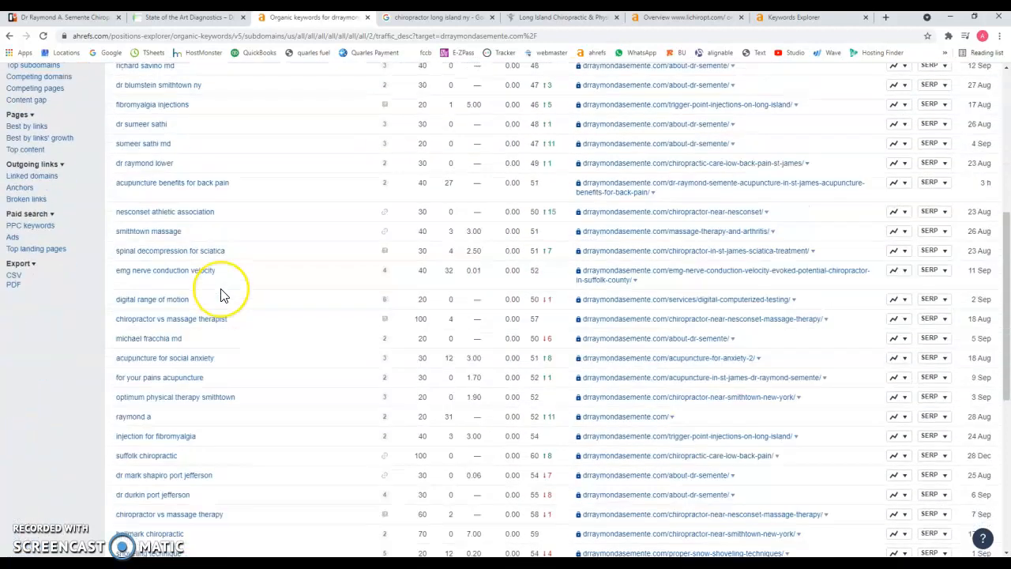
scroll("down", 3)
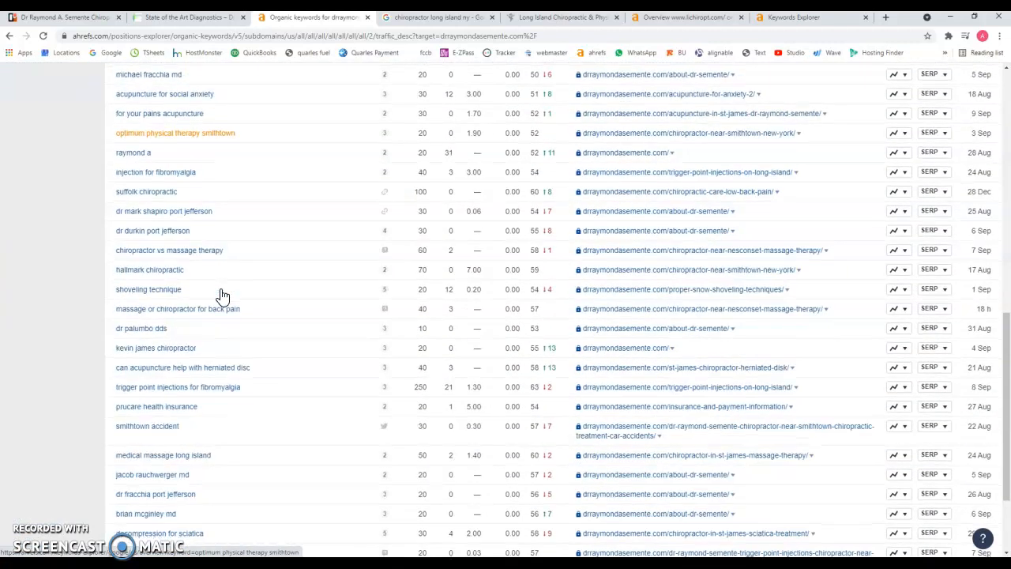
scroll("down", 3)
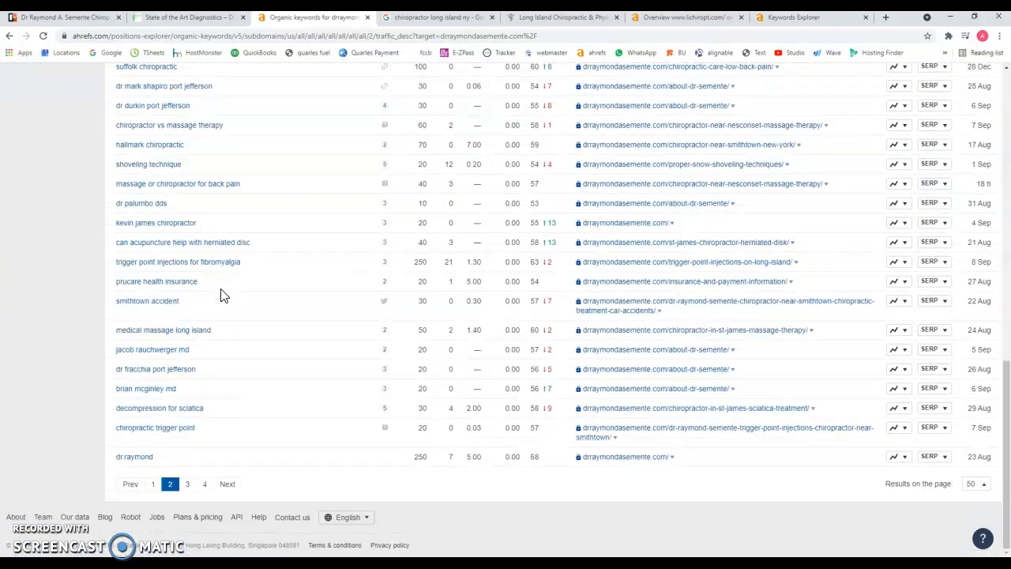
left_click(188, 484)
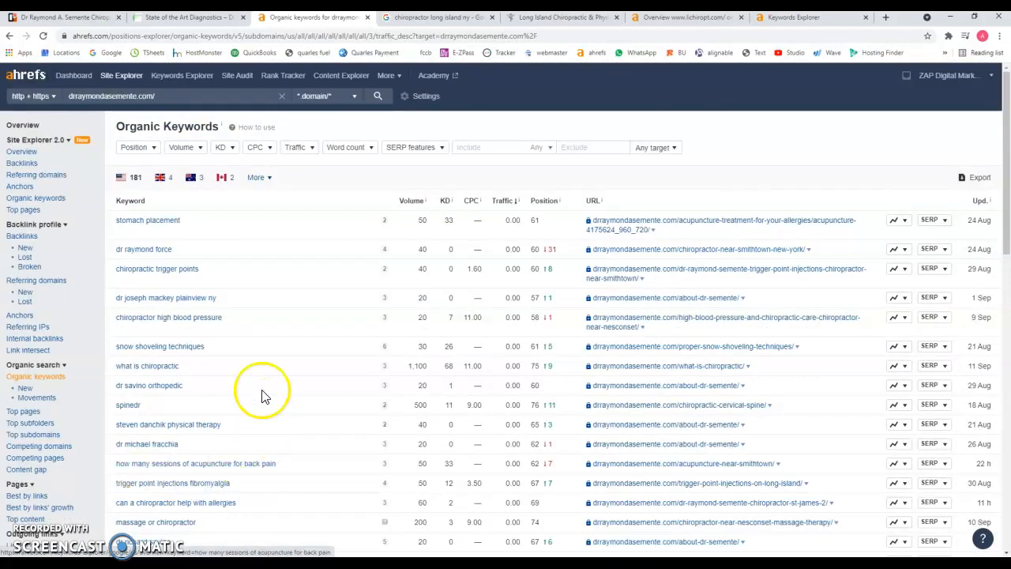
scroll("down", 3)
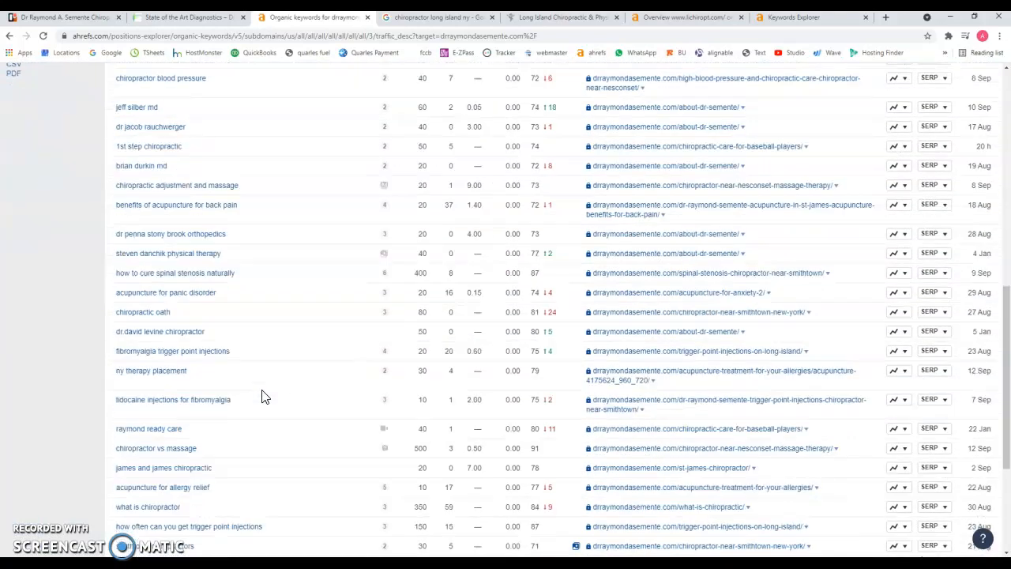
scroll("down", 3)
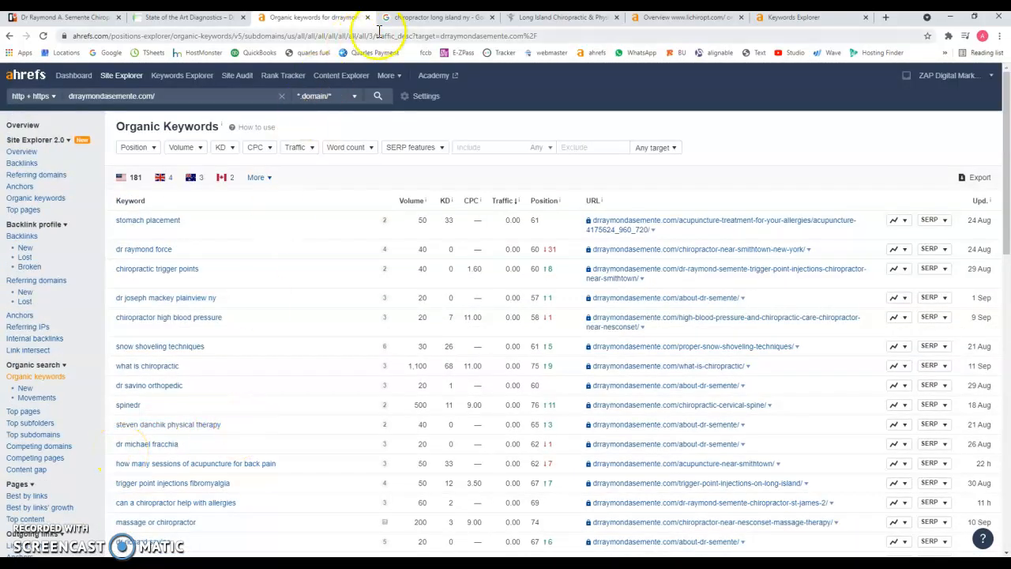
left_click(437, 16)
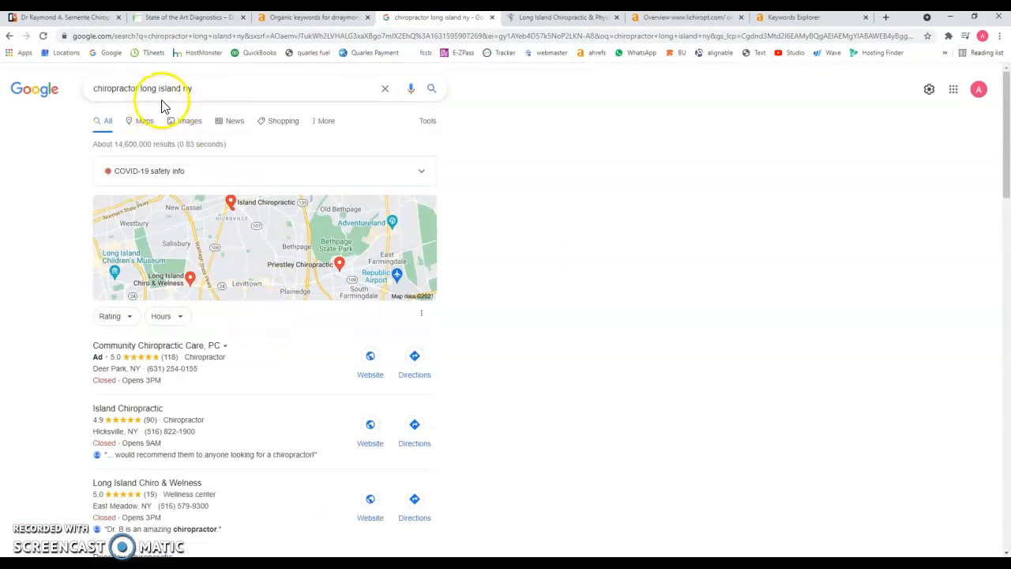
mouse_move(231, 107)
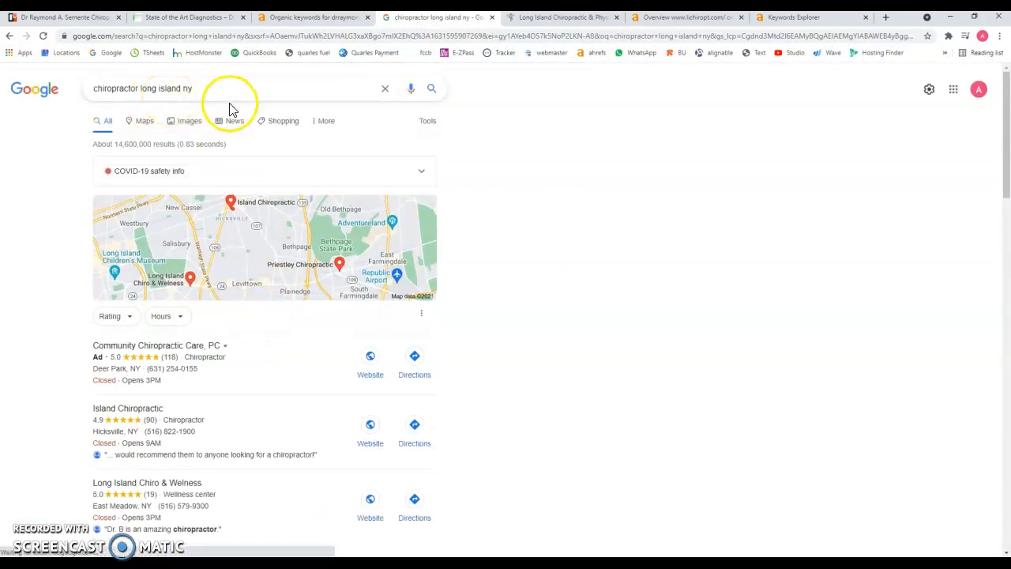
scroll("down", 3)
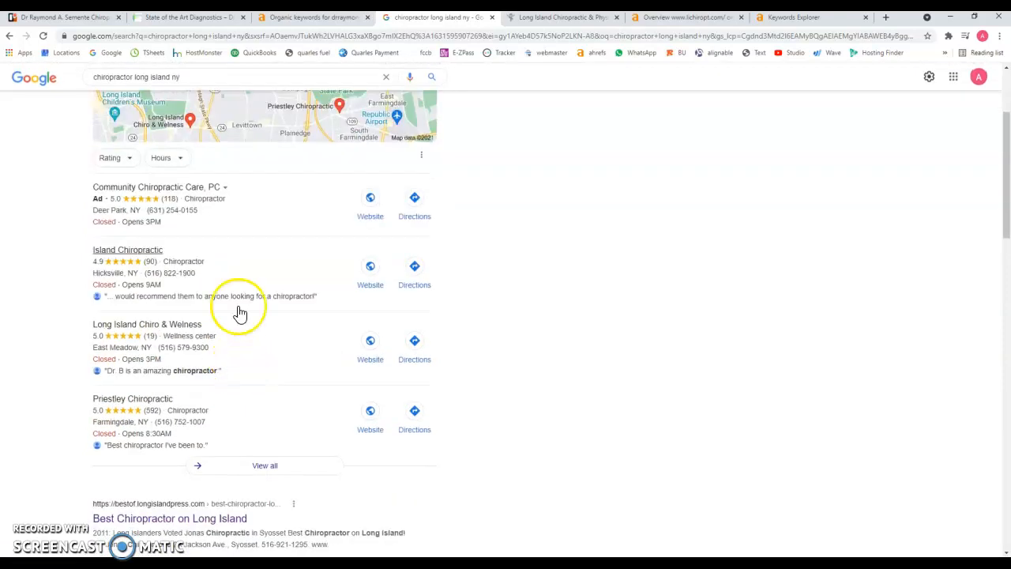
mouse_move(224, 280)
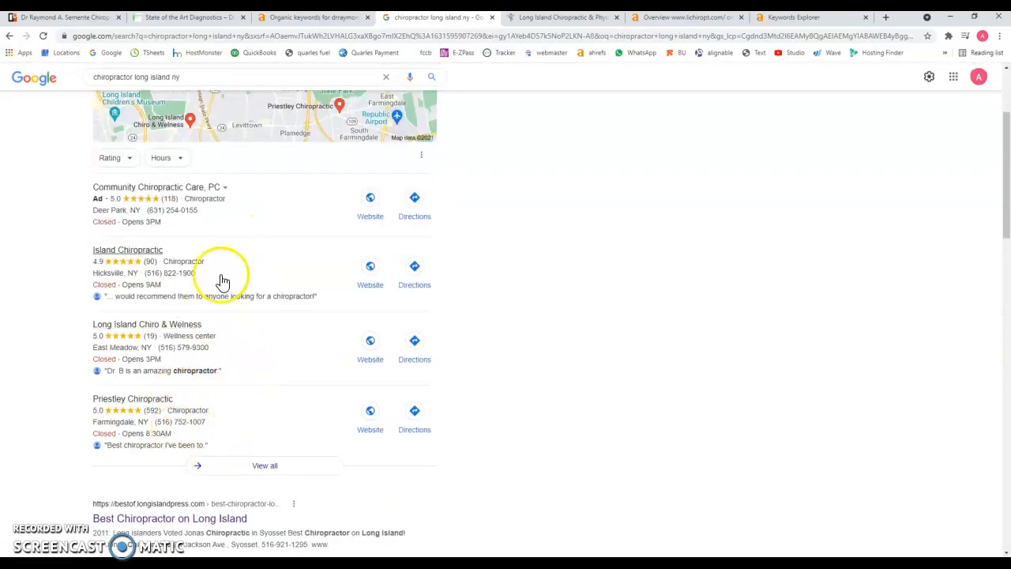
mouse_move(225, 306)
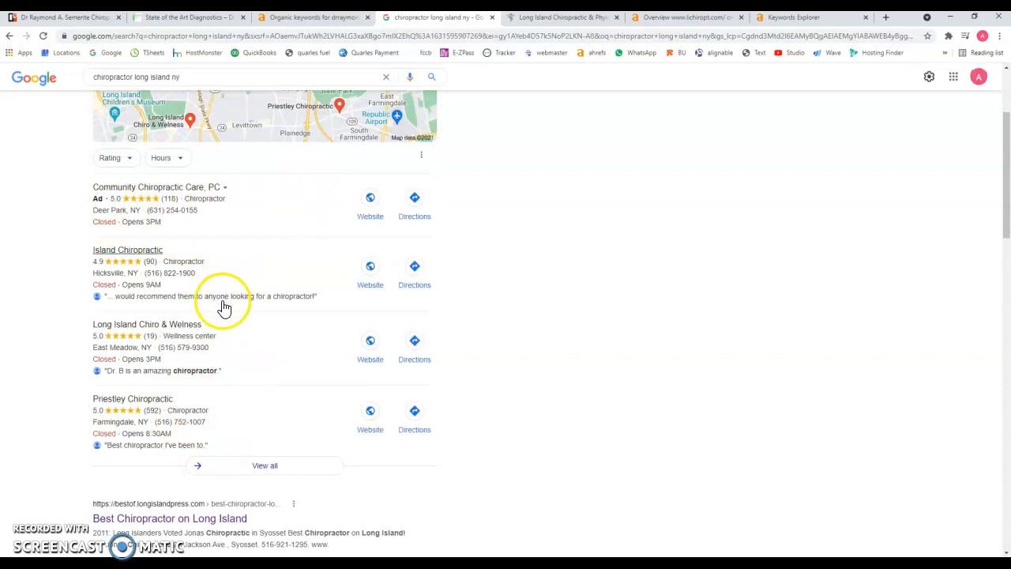
mouse_move(186, 403)
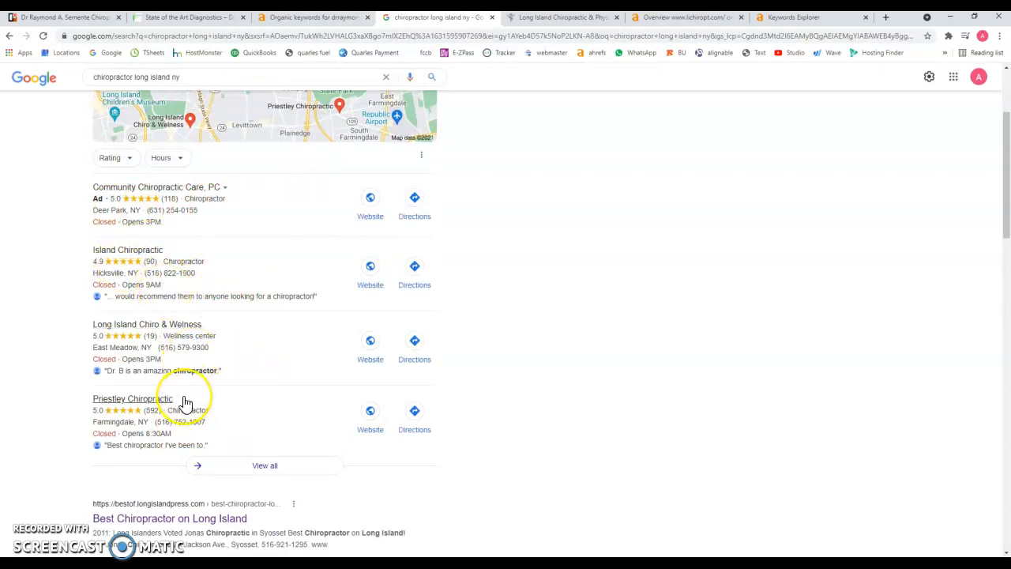
mouse_move(146, 211)
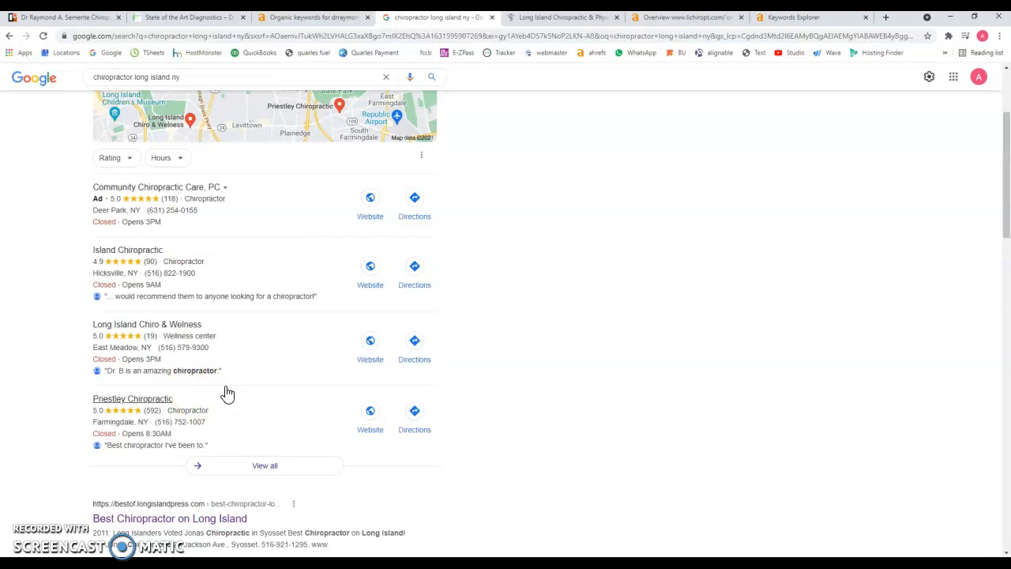
scroll("down", 3)
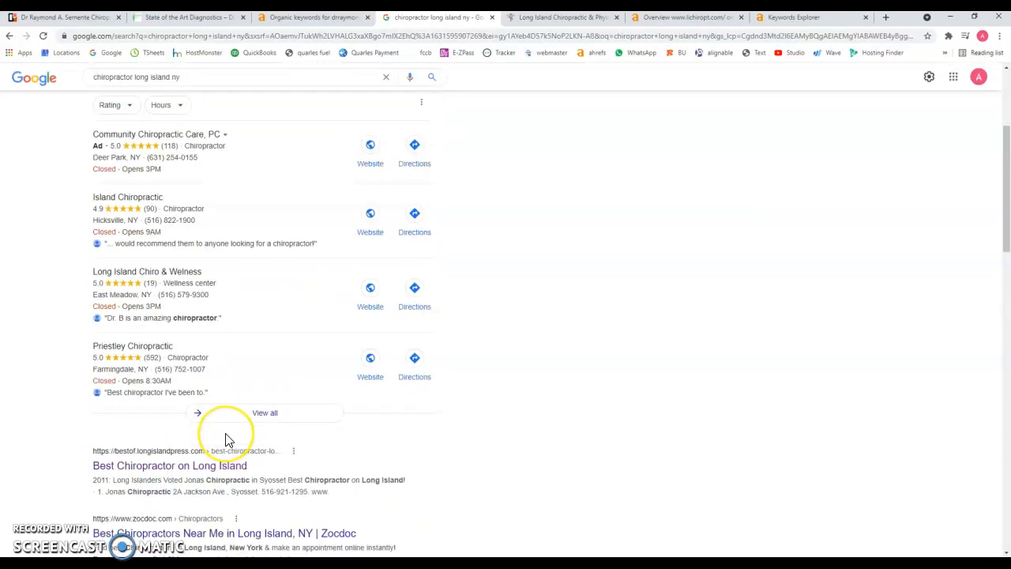
scroll("down", 3)
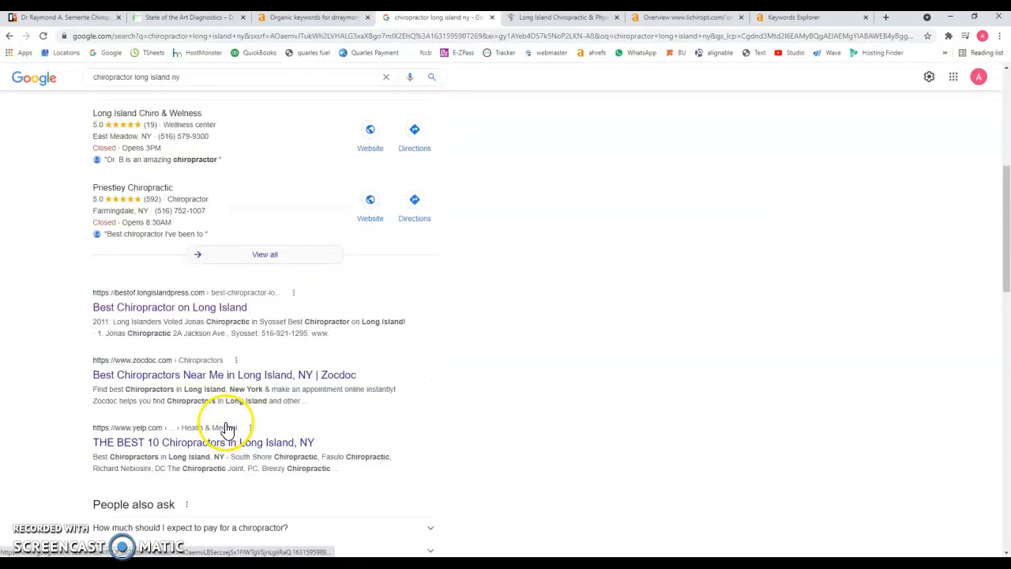
scroll("up", 3)
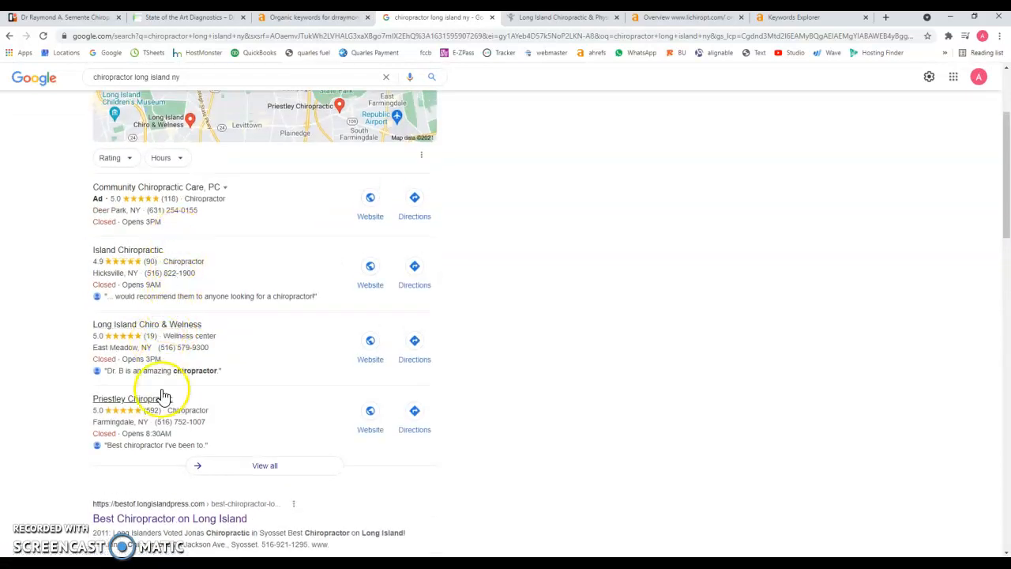
scroll("down", 3)
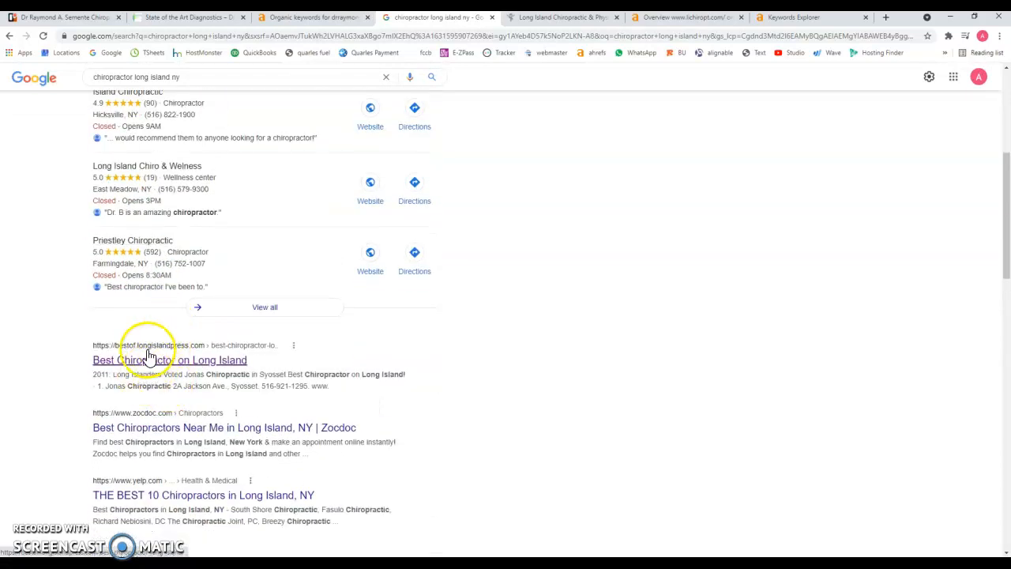
mouse_move(129, 415)
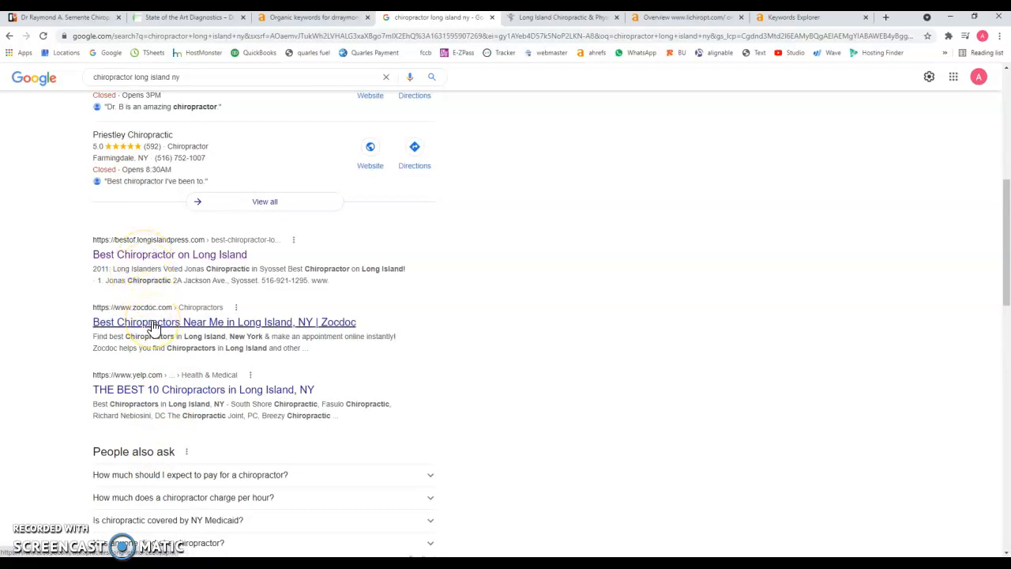
scroll("down", 3)
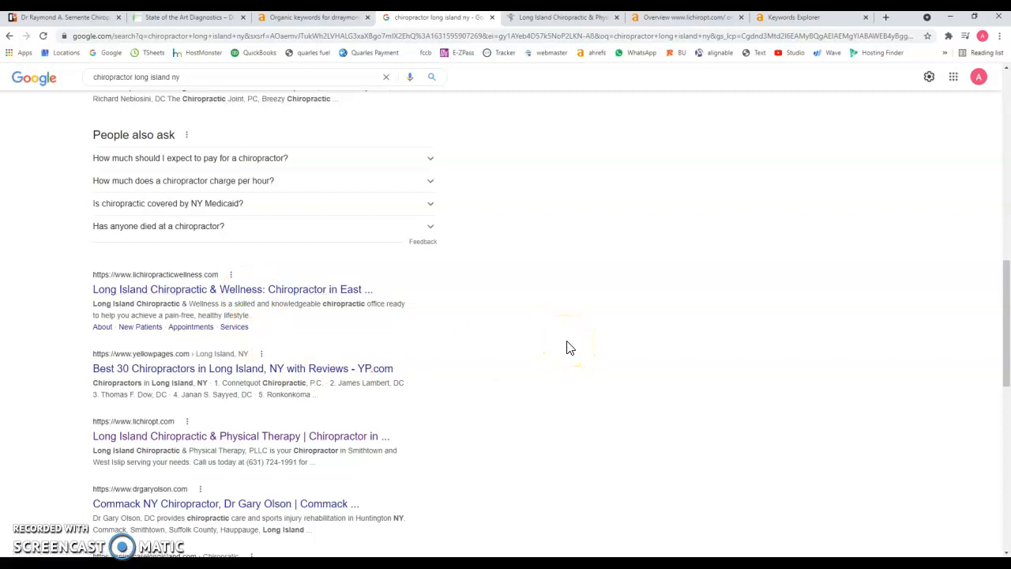
mouse_move(204, 379)
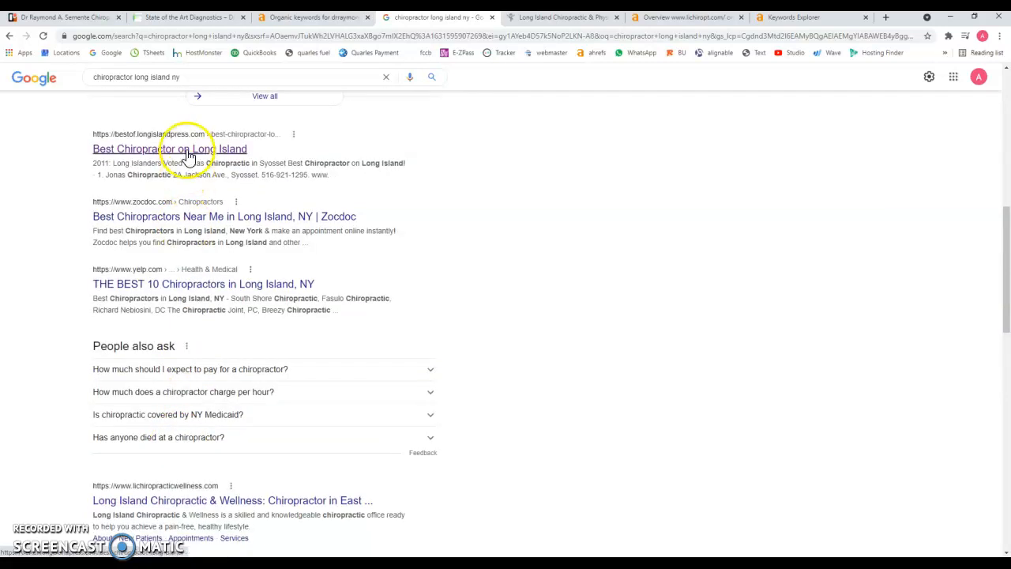
mouse_move(168, 284)
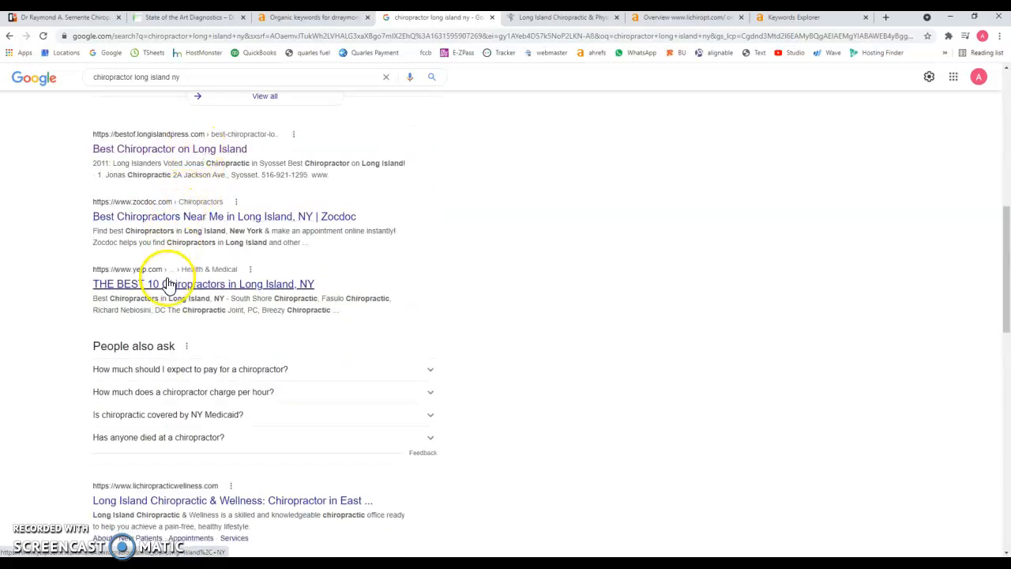
scroll("down", 3)
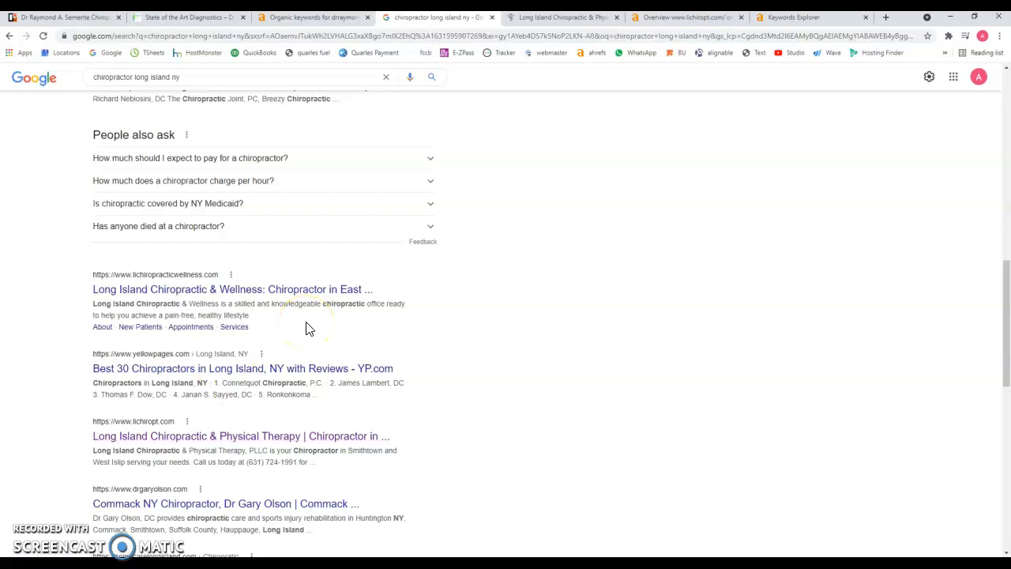
mouse_move(514, 333)
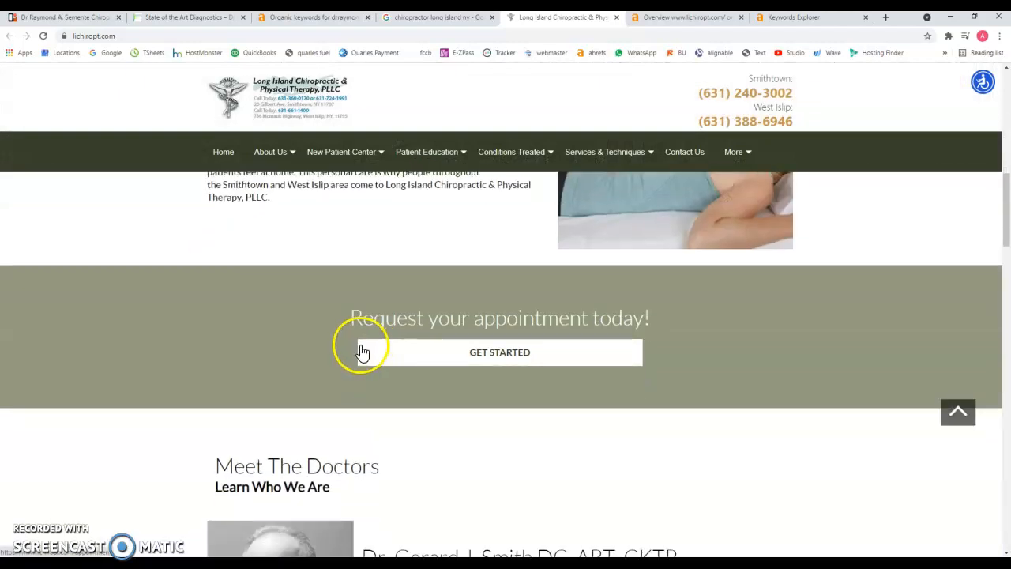
Step: Scroll through the lichiropt.com home page and expand its New Patient Center menu
scroll("down", 3)
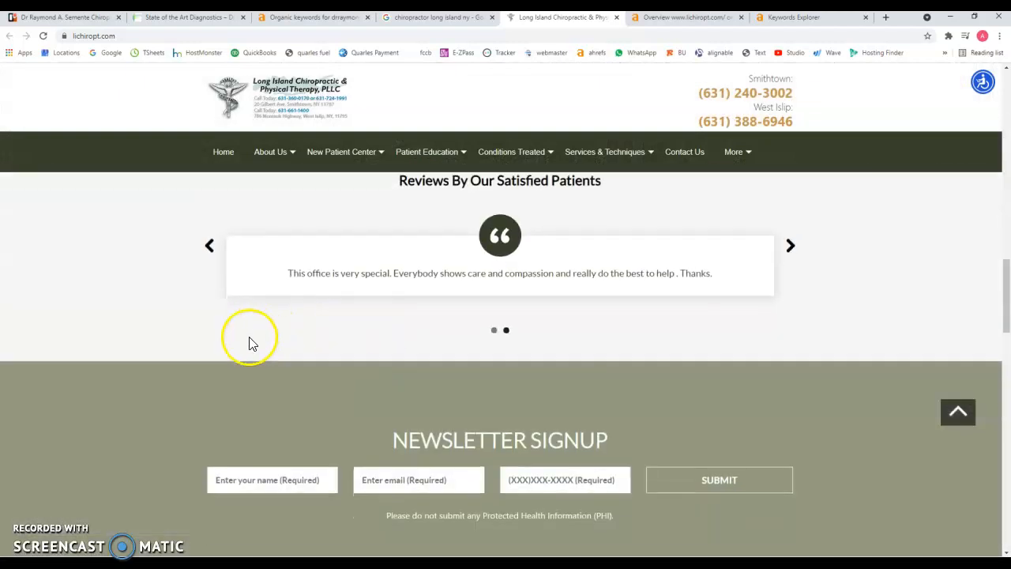
scroll("down", 3)
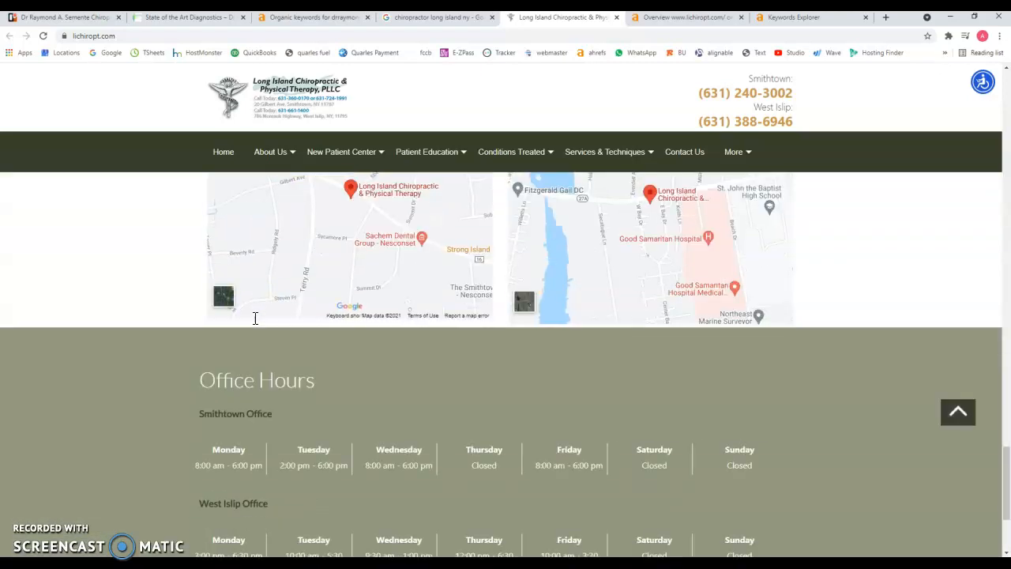
scroll("down", 3)
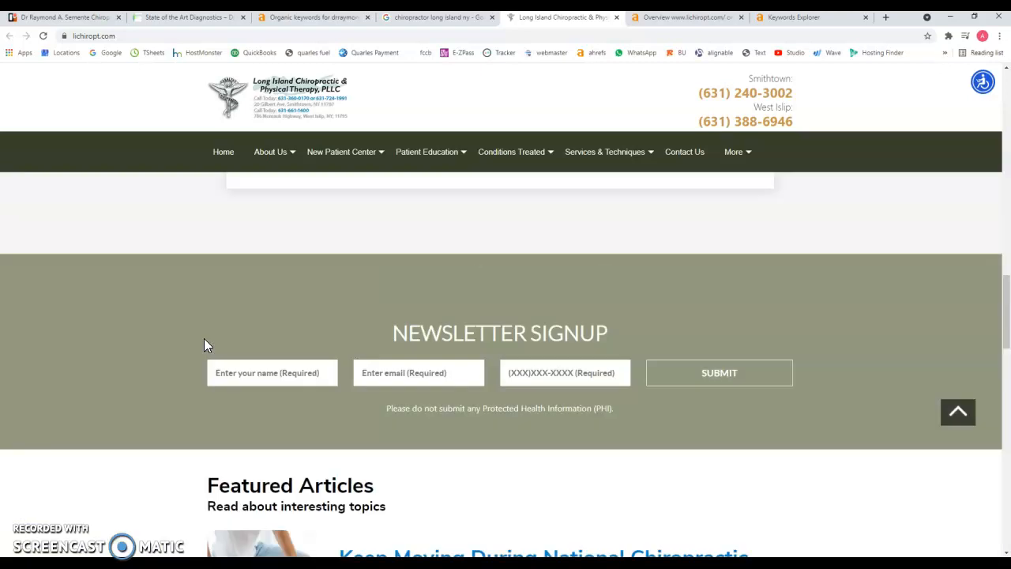
scroll("up", 3)
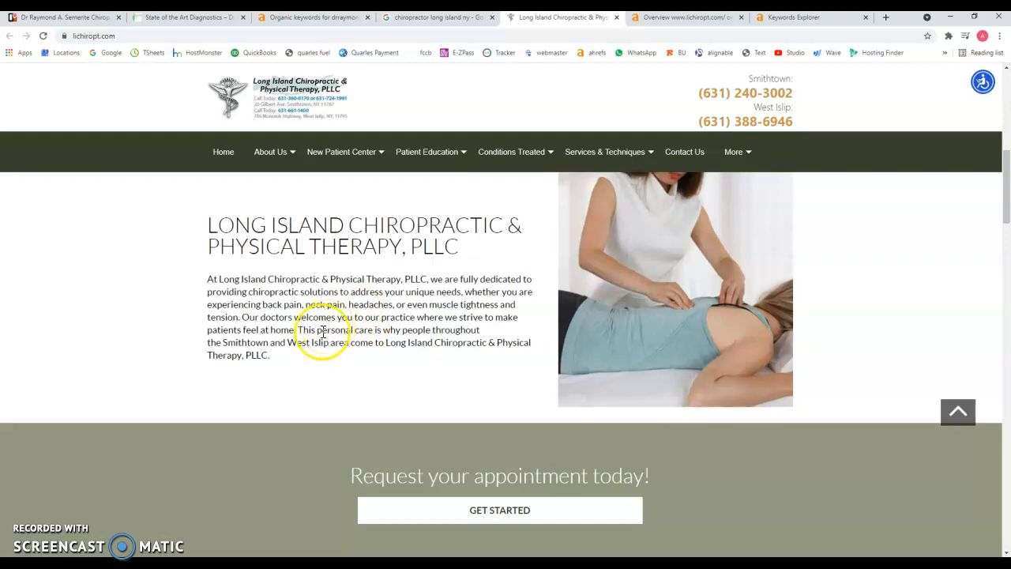
left_click(270, 177)
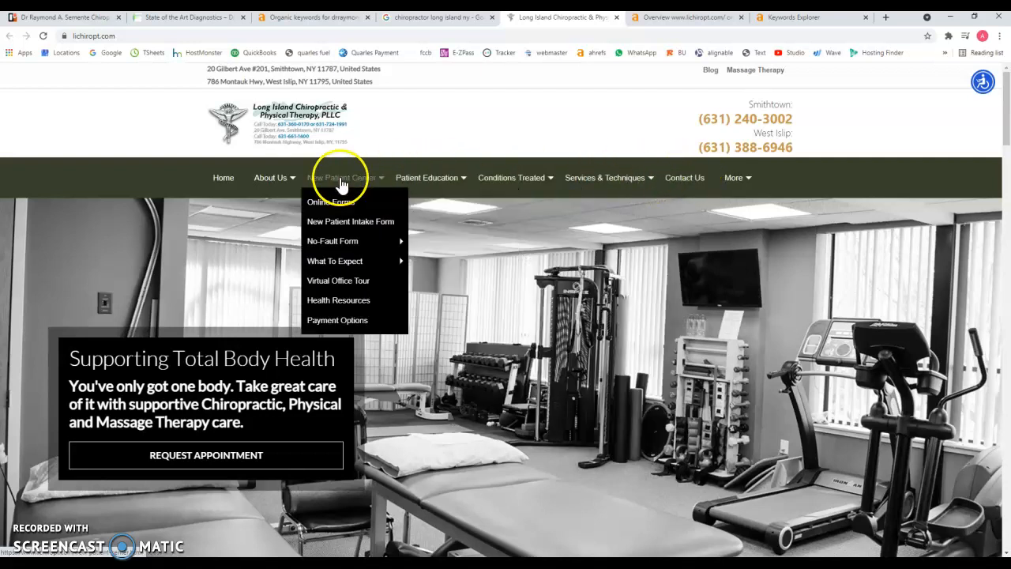
mouse_move(270, 177)
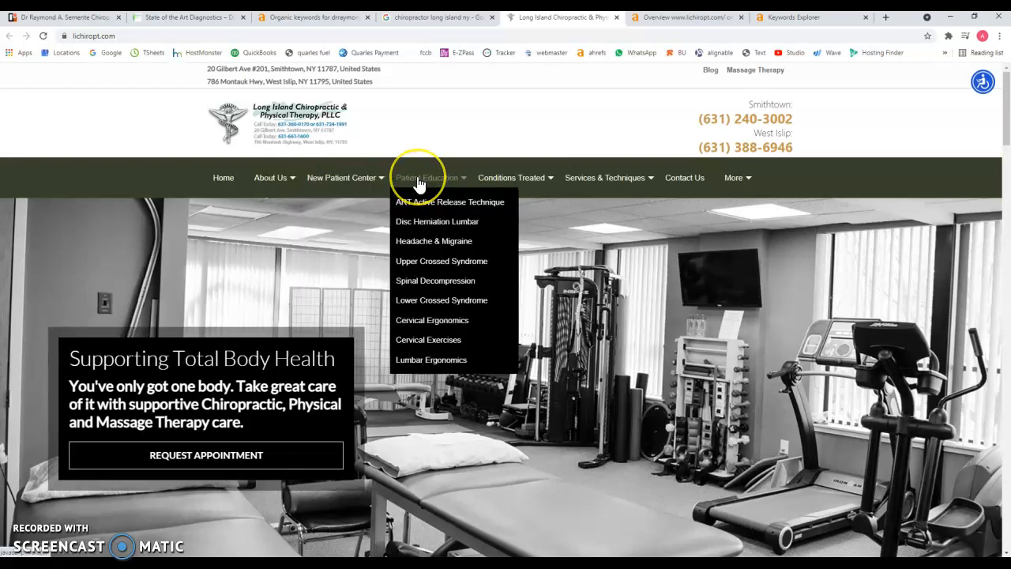
mouse_move(341, 177)
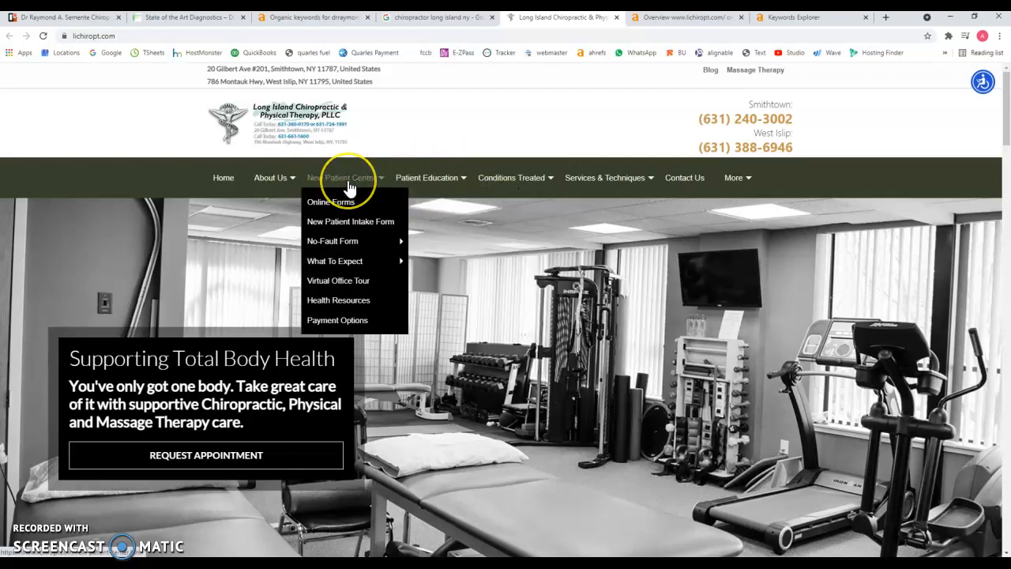
mouse_move(343, 214)
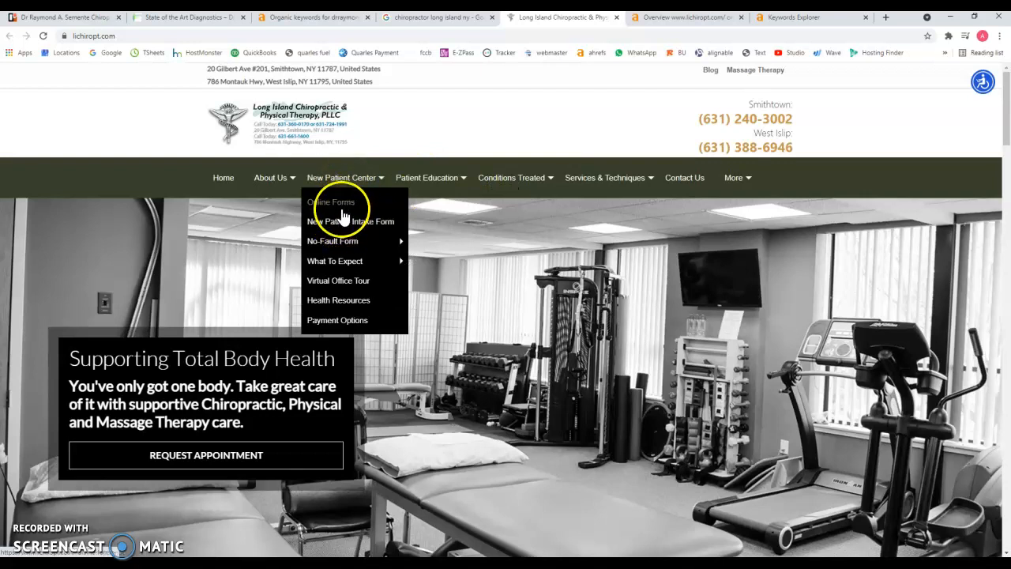
mouse_move(427, 177)
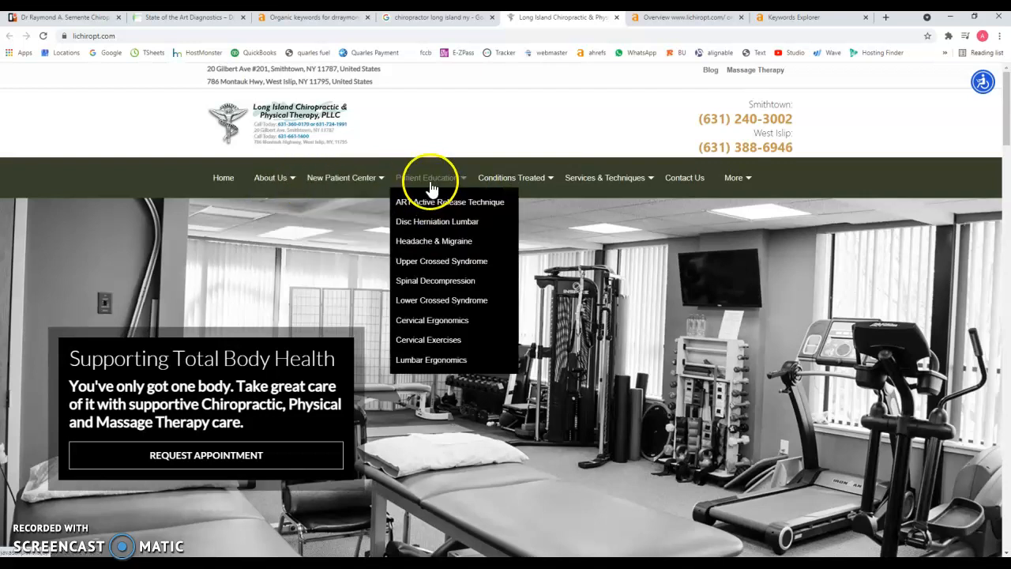
mouse_move(454, 241)
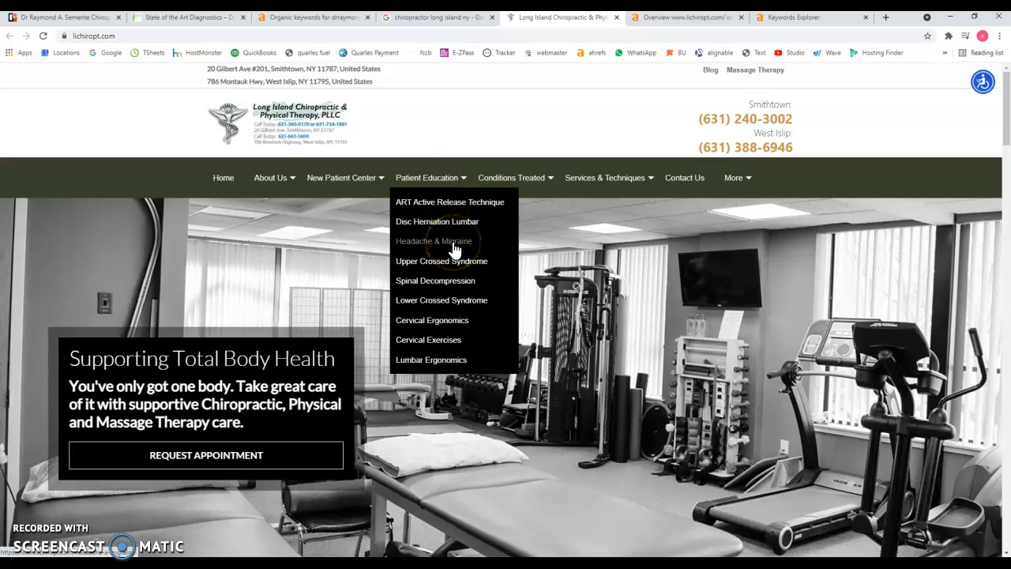
Step: Read lichiropt.com's Headache & Migraine article, then return to the Ahrefs organic keywords report
left_click(434, 241)
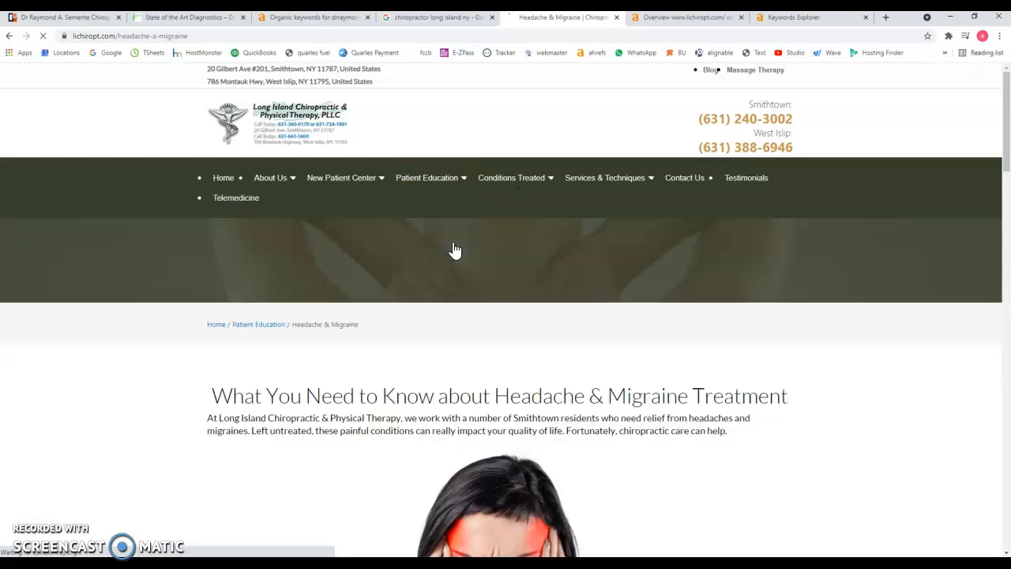
scroll("down", 3)
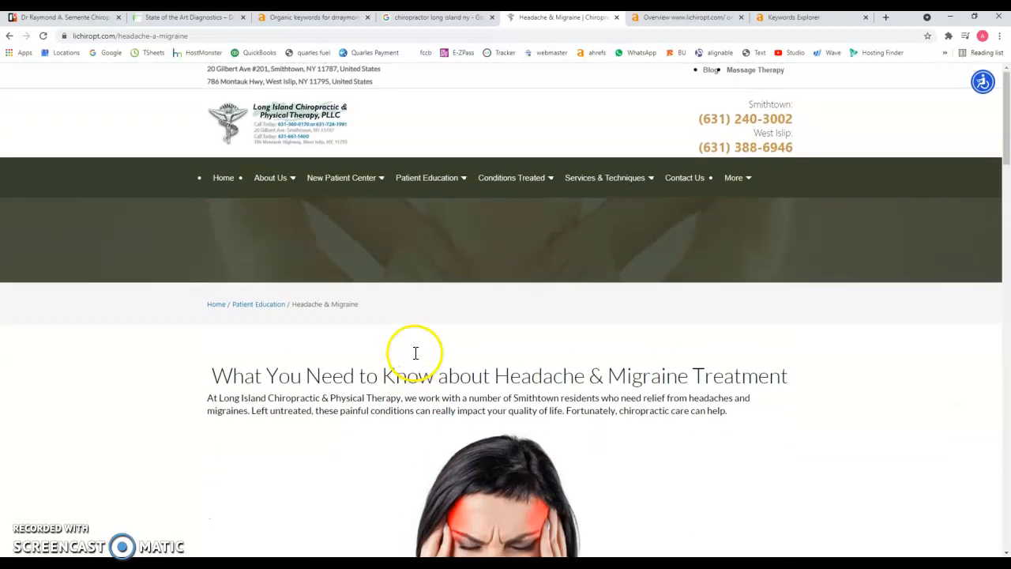
scroll("down", 3)
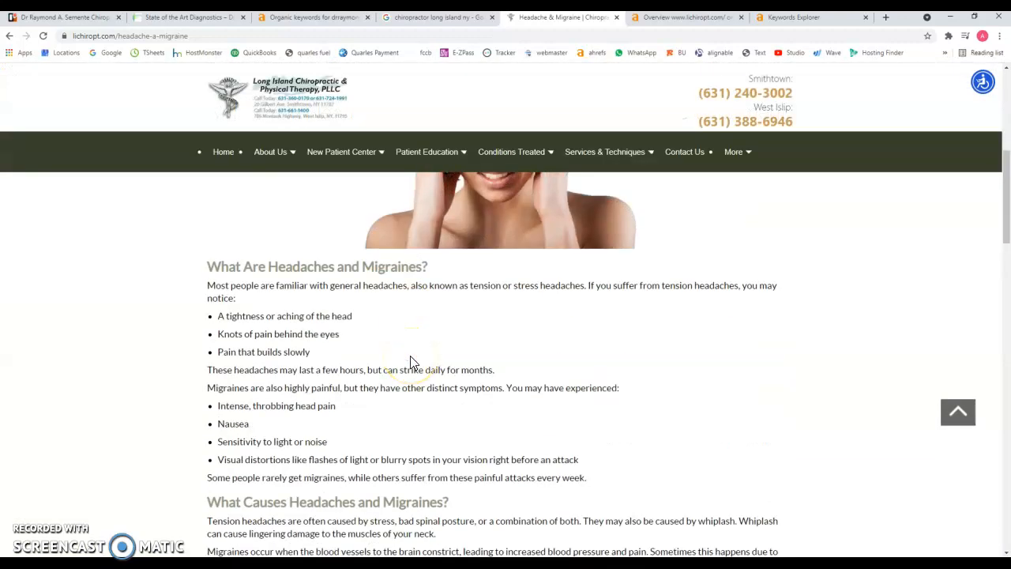
scroll("down", 3)
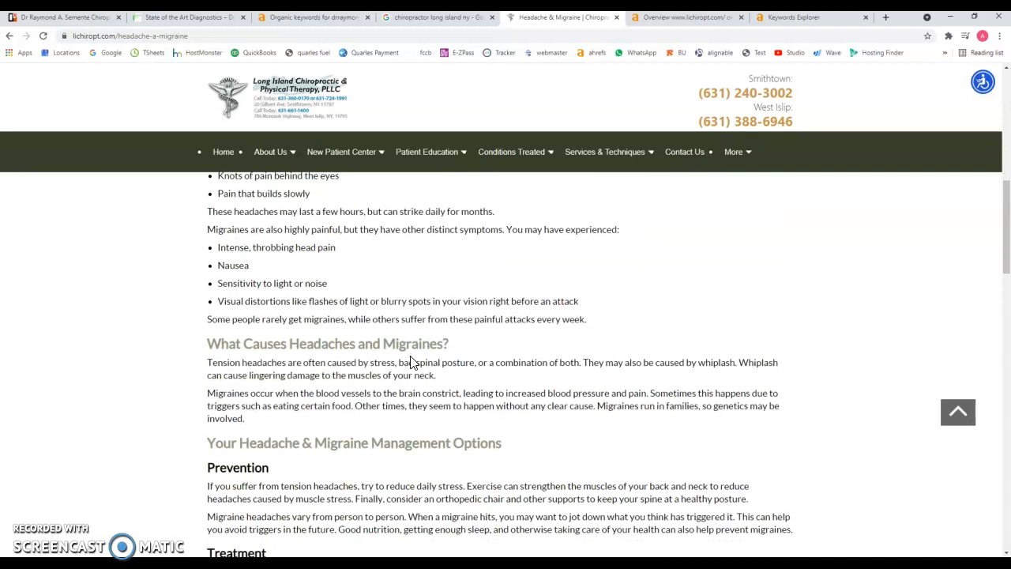
scroll("up", 3)
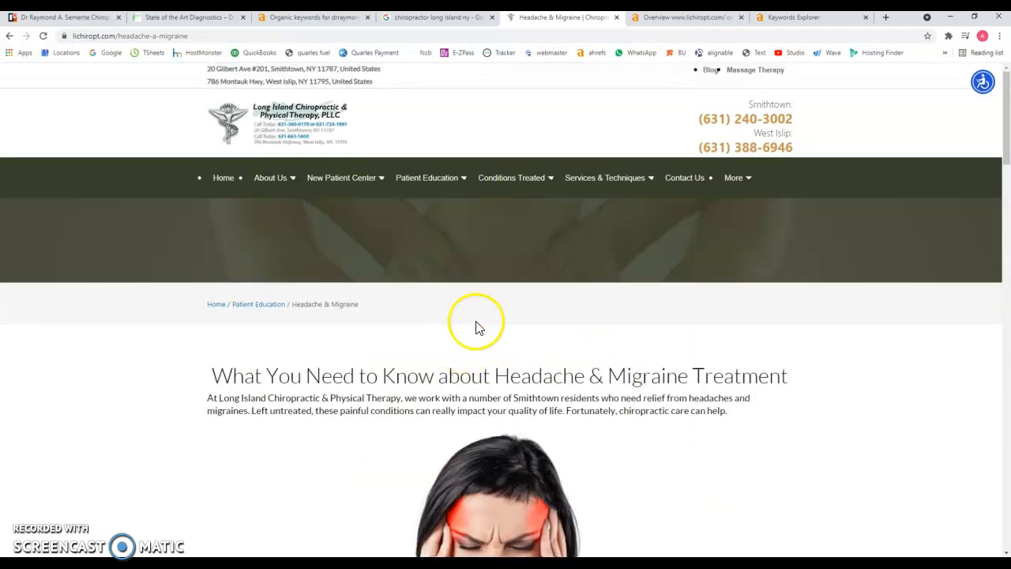
left_click(687, 17)
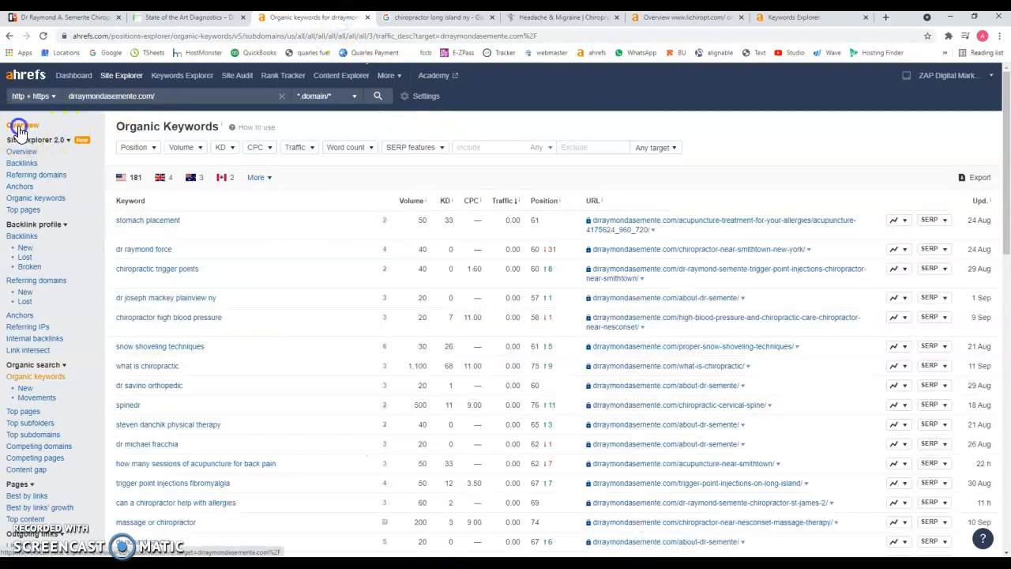
Step: Bring up the Ahrefs site overview for lichiropt.com showing 80 backlinks and 32 referring domains
left_click(22, 124)
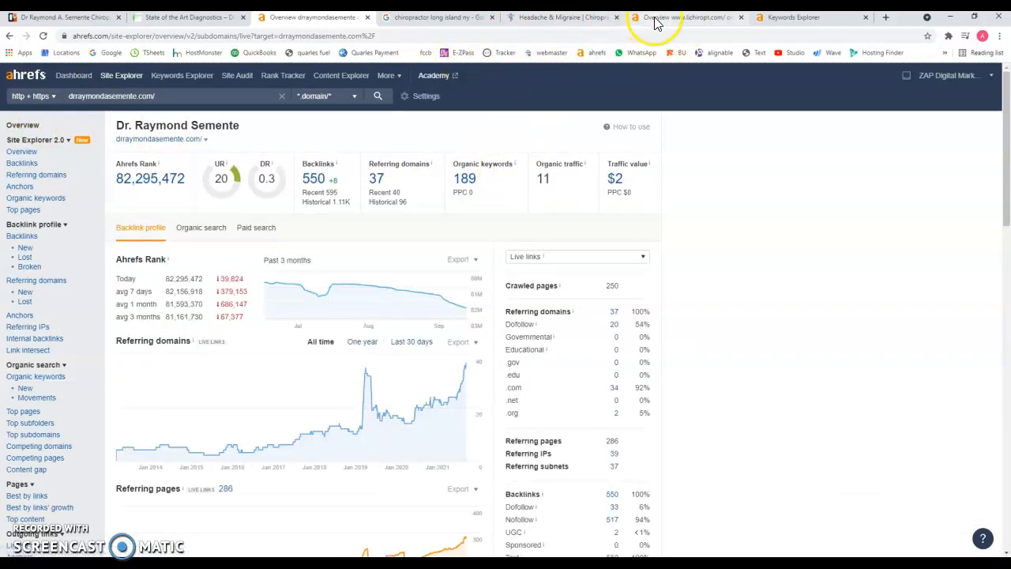
left_click(685, 17)
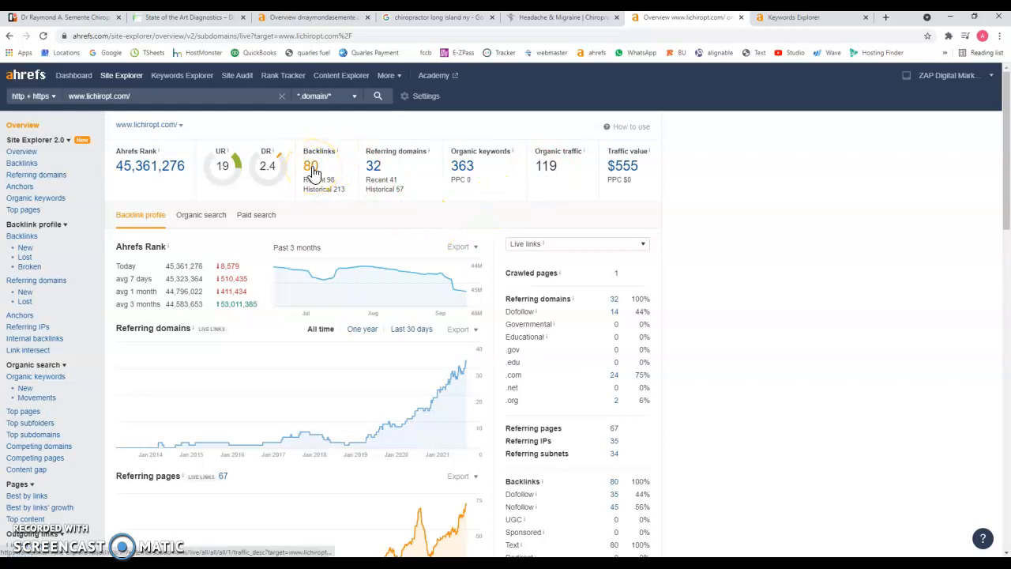
Step: Open the 363 organic keywords report for lichiropt.com from its overview
left_click(312, 16)
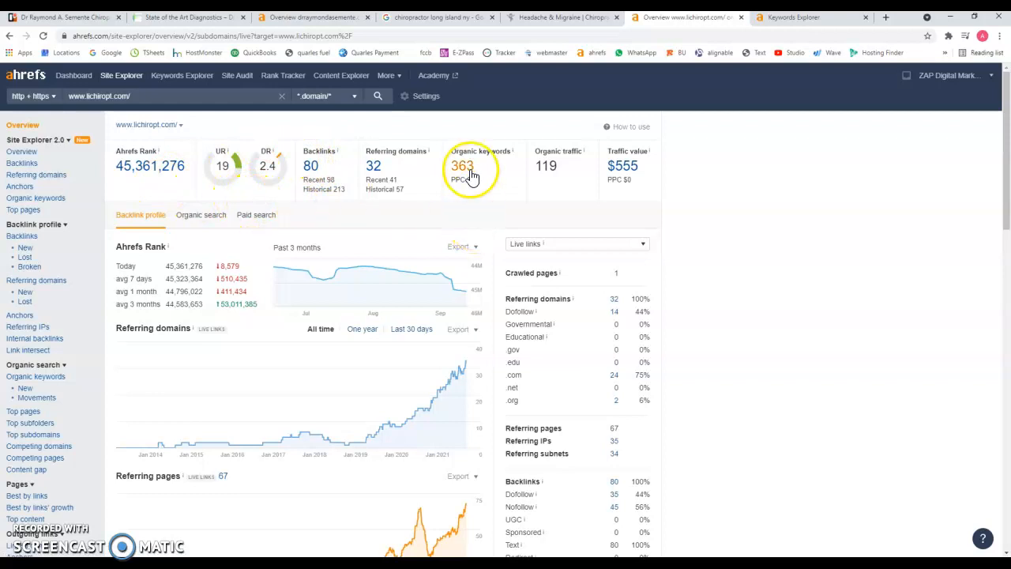
left_click(462, 166)
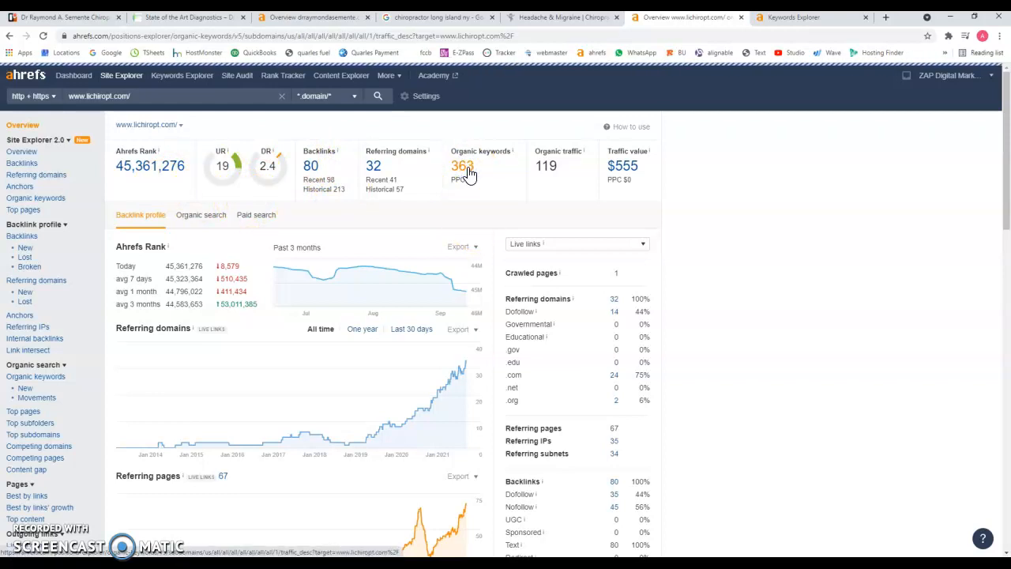
Step: Review lichiropt.com's organic keywords, then switch to Google results for 'chiropractor long island ny'
left_click(463, 165)
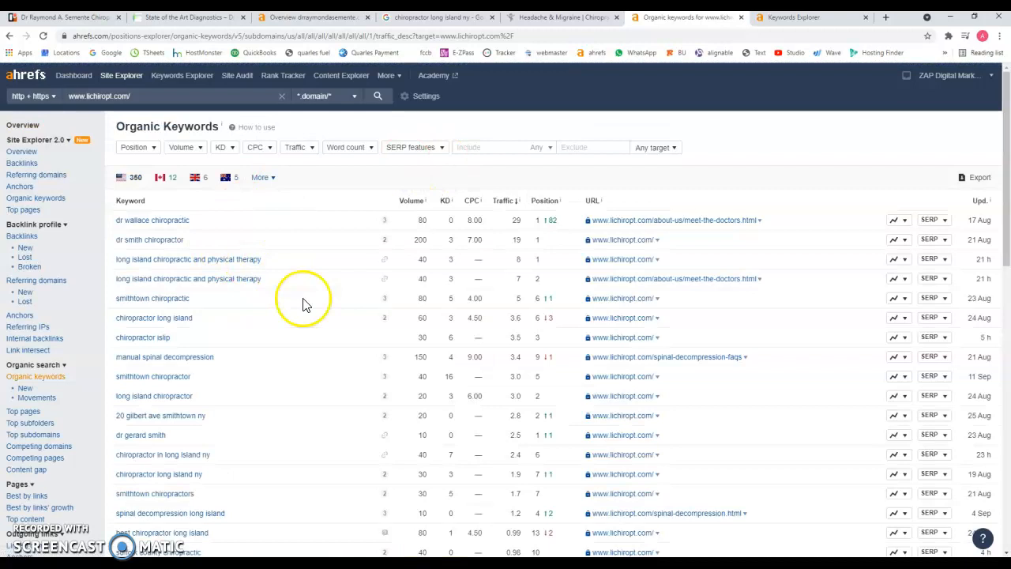
mouse_move(204, 259)
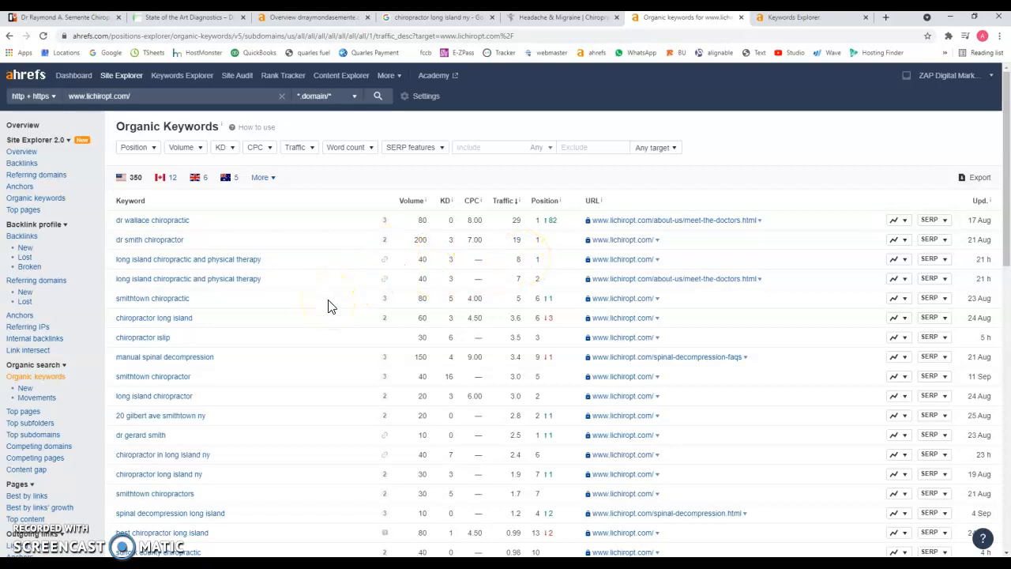
mouse_move(217, 394)
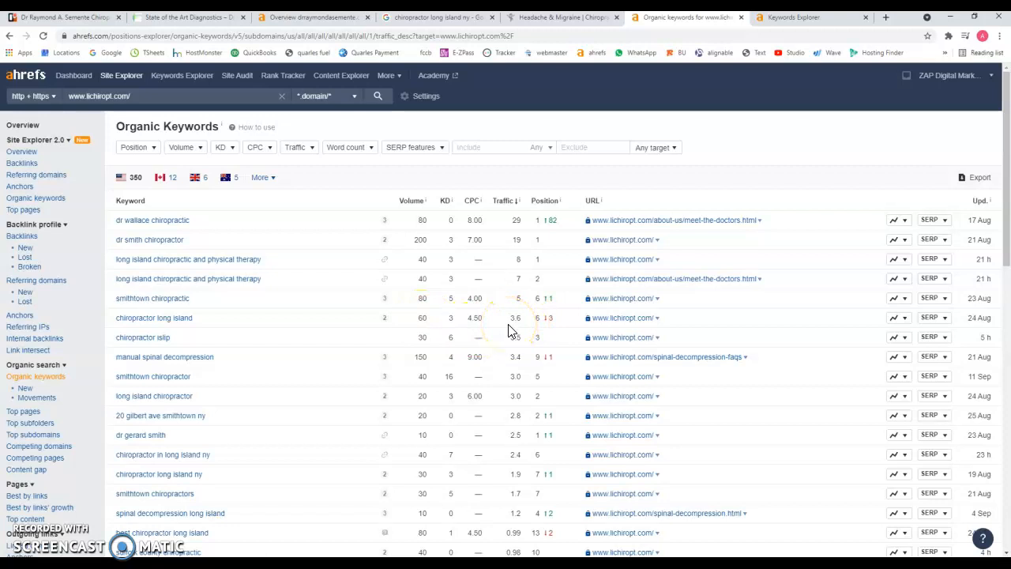
mouse_move(510, 330)
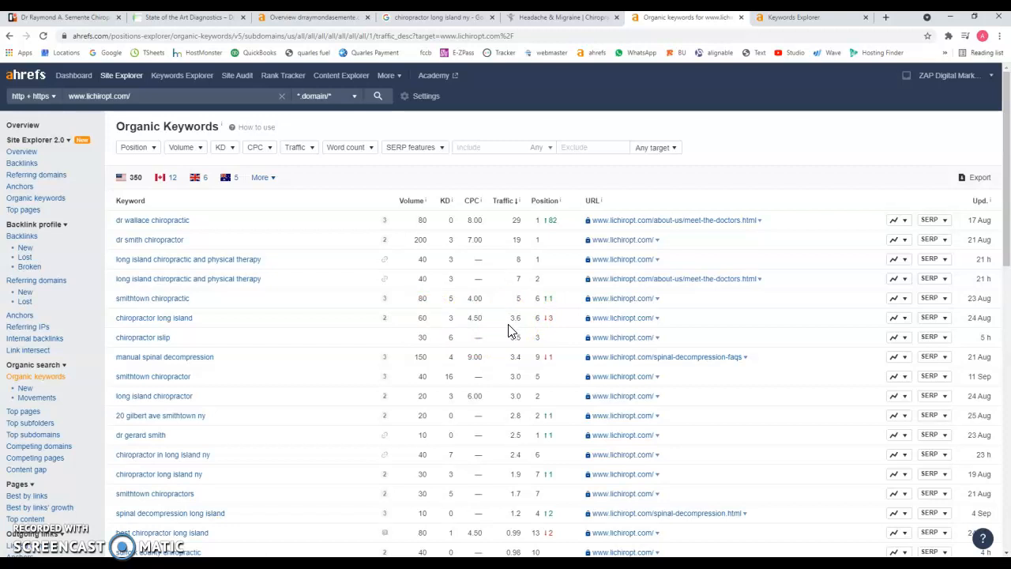
left_click(437, 16)
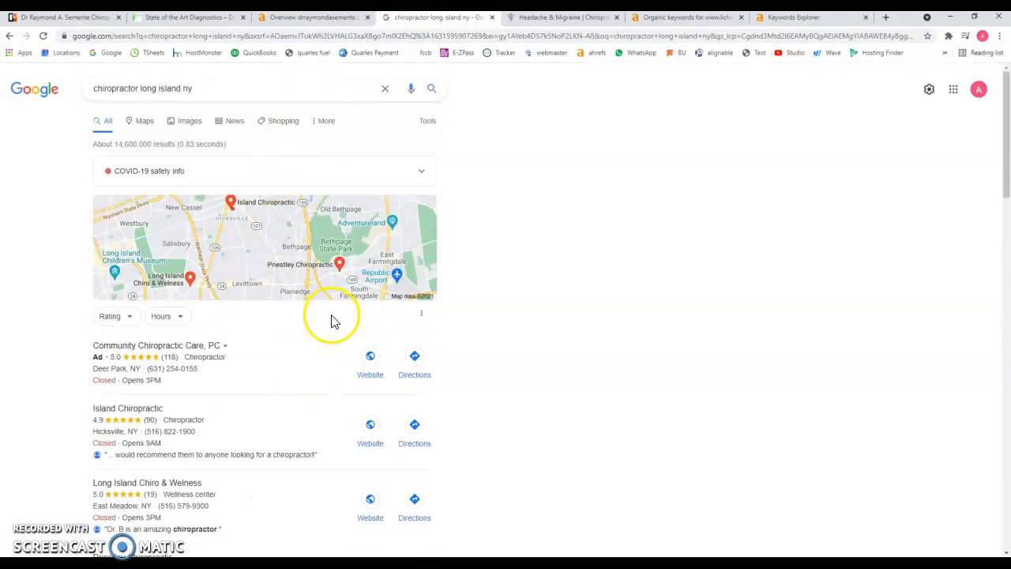
Step: Scroll the Google results to lichiropt.com's listing, then return to its Ahrefs keywords report
scroll("down", 3)
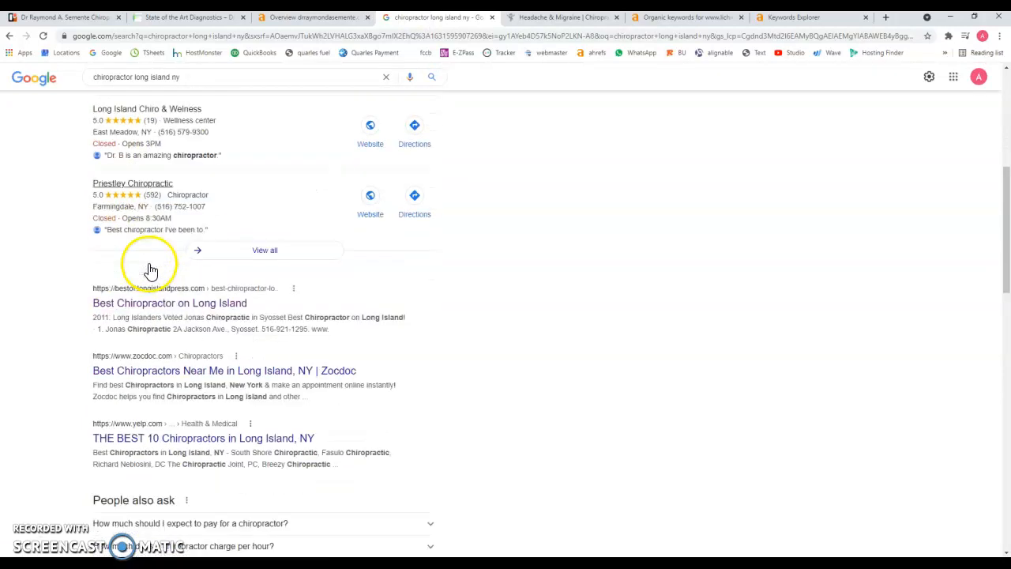
scroll("down", 3)
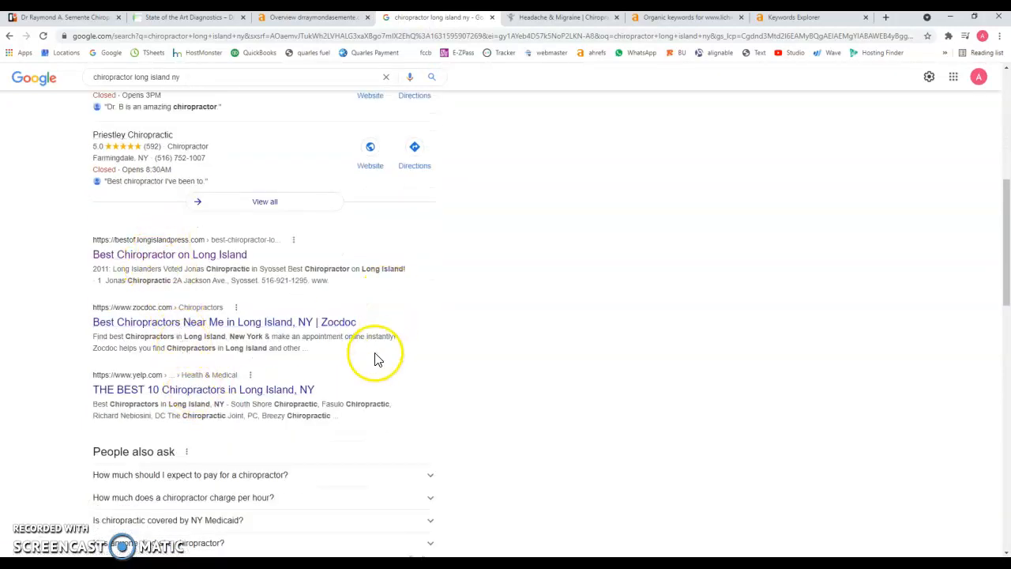
scroll("down", 3)
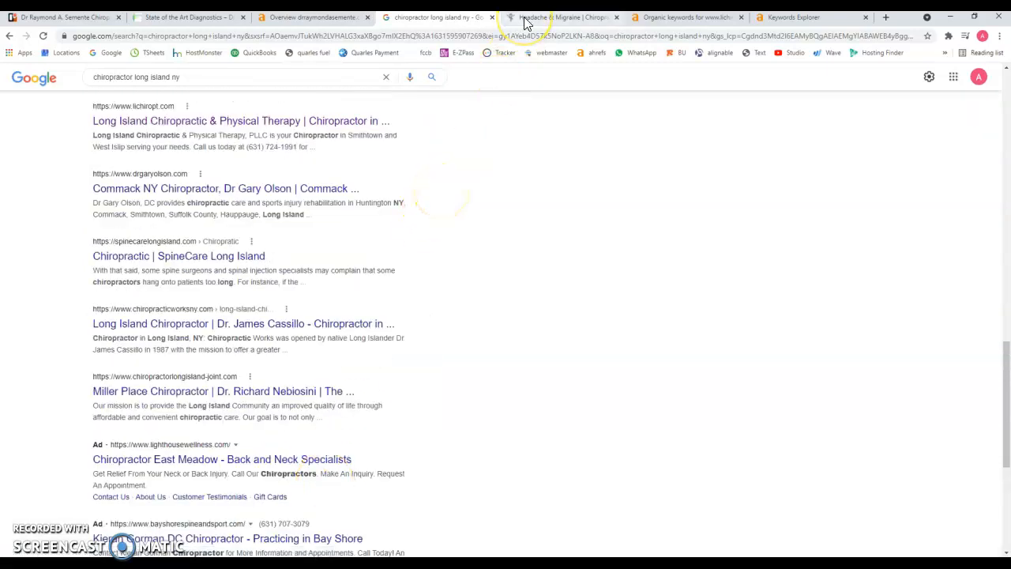
left_click(684, 17)
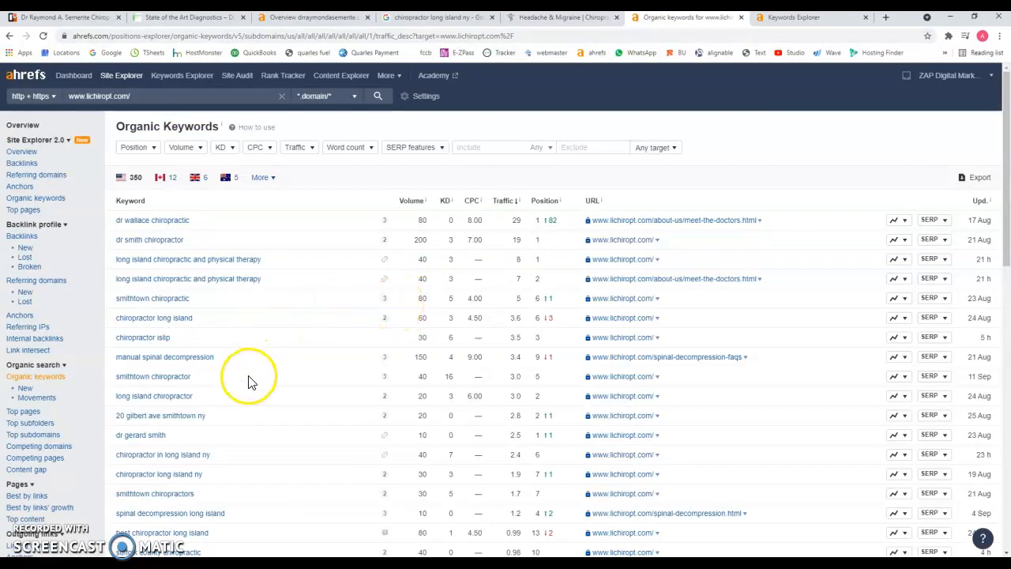
Step: Scroll further down lichiropt.com's keyword rankings to terms like suffolk county chiropractic
scroll("down", 3)
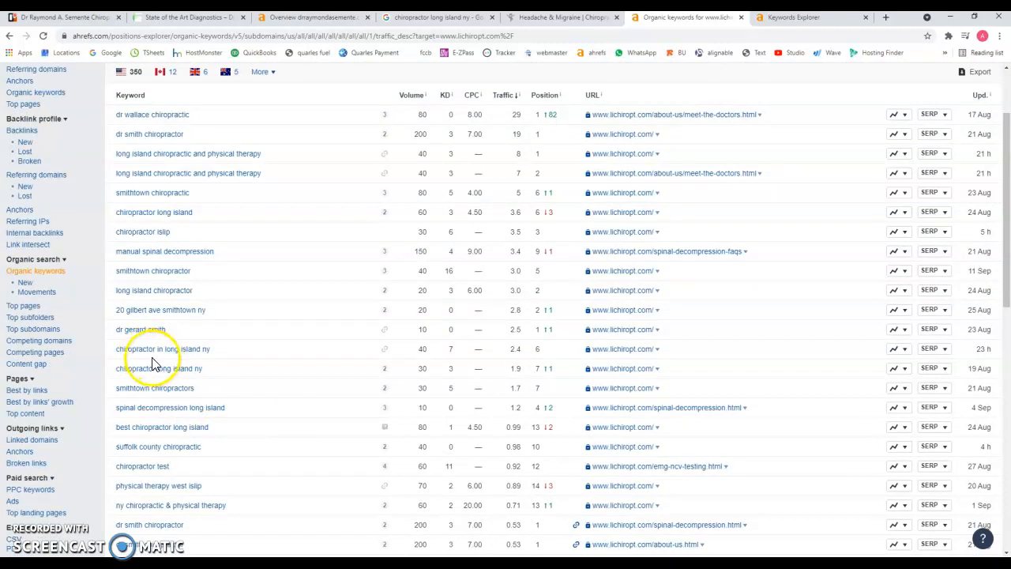
mouse_move(420, 357)
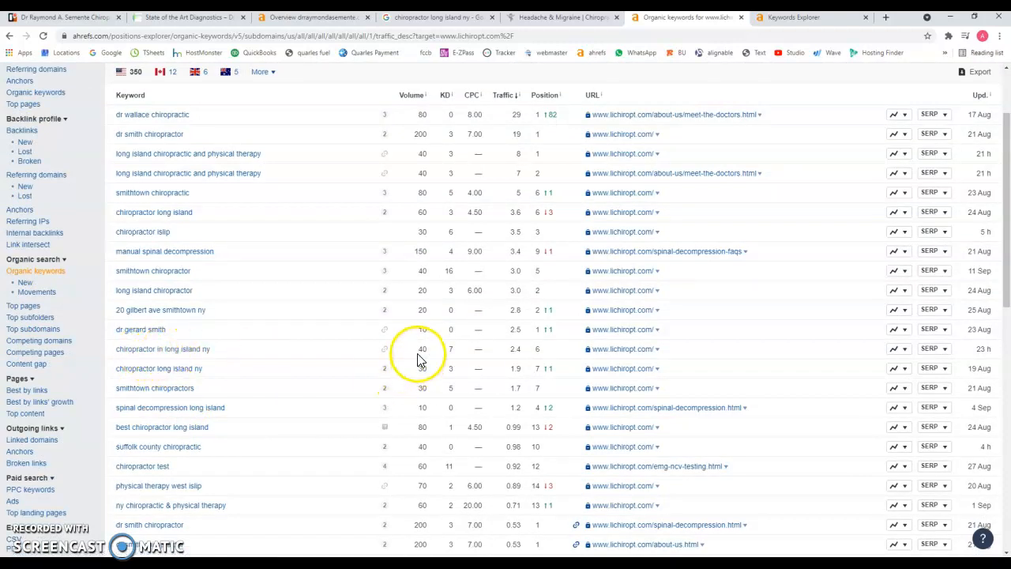
mouse_move(505, 354)
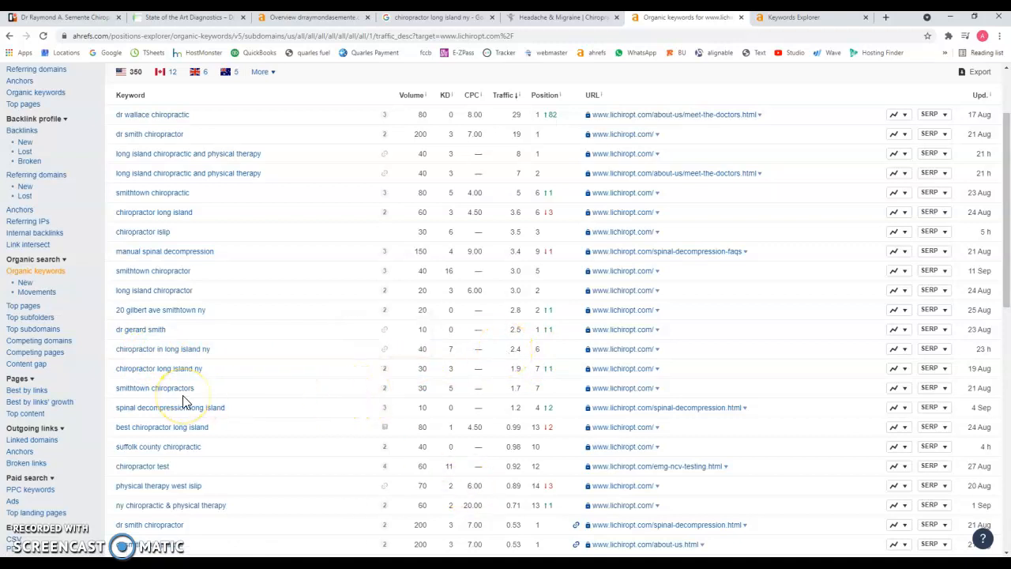
mouse_move(180, 30)
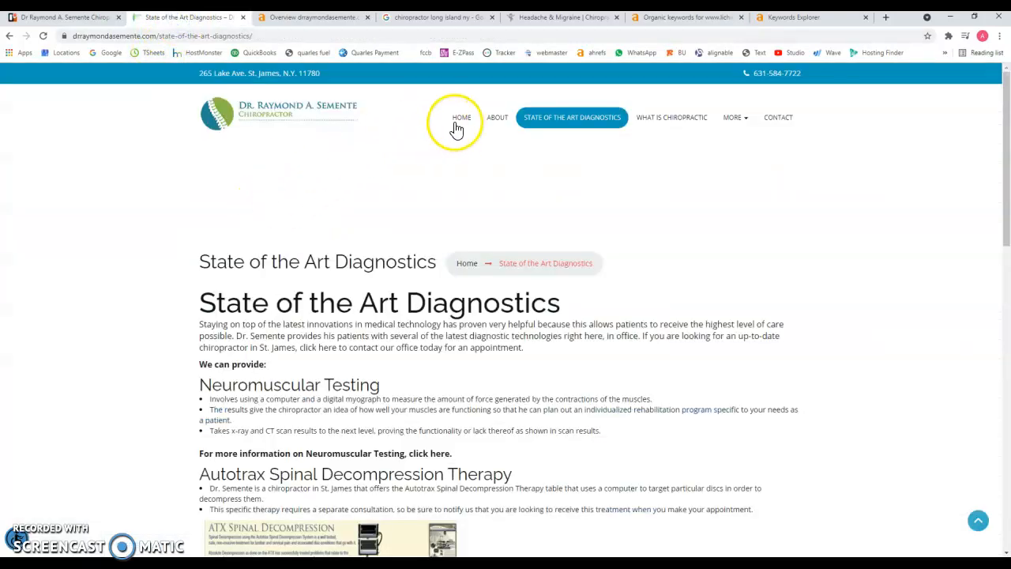
Step: Review Dr. Semente's homepage services and hours, then go back to lichiropt.com's Organic keywords report
left_click(461, 117)
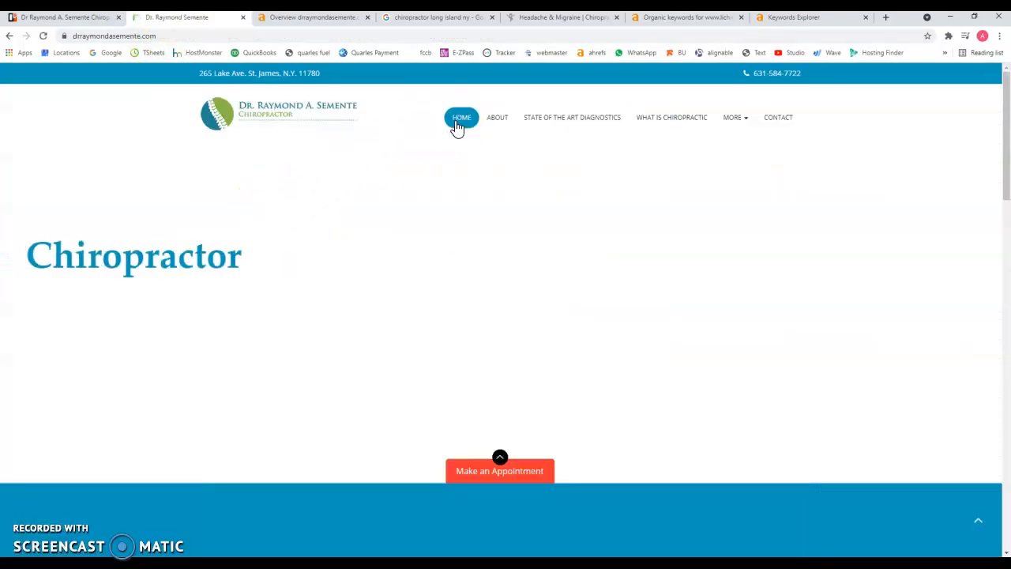
scroll("down", 3)
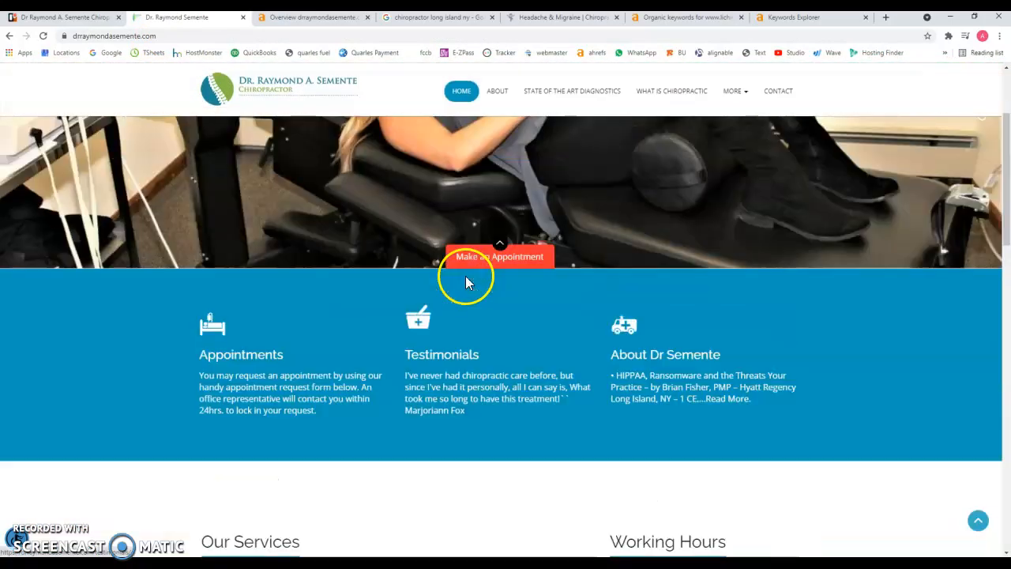
scroll("down", 3)
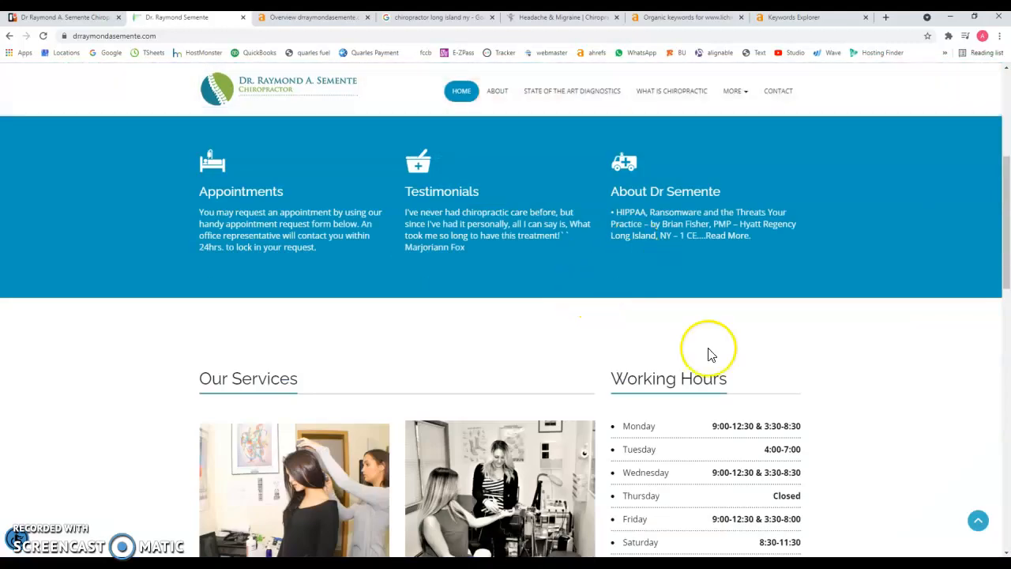
scroll("down", 3)
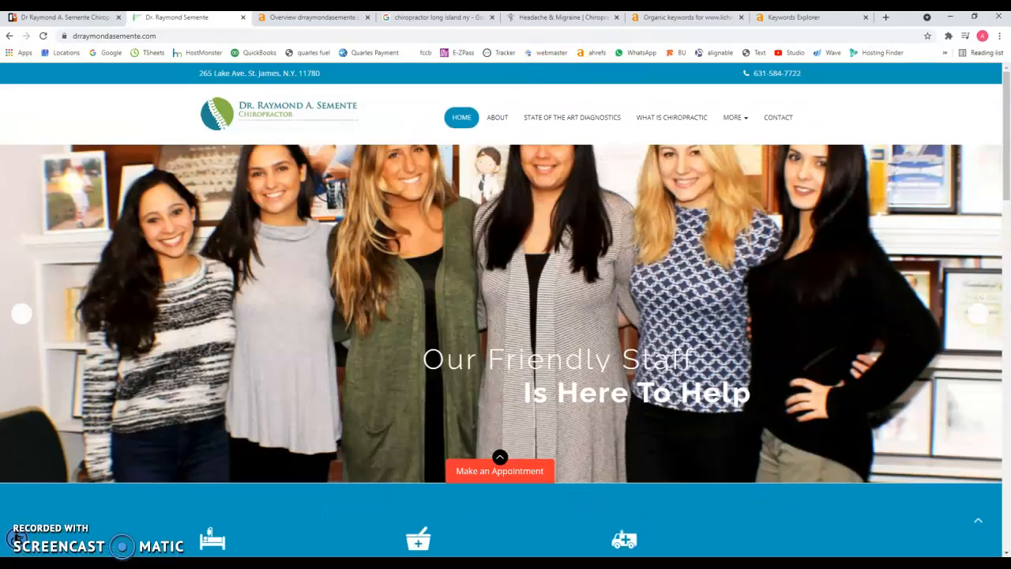
left_click(687, 17)
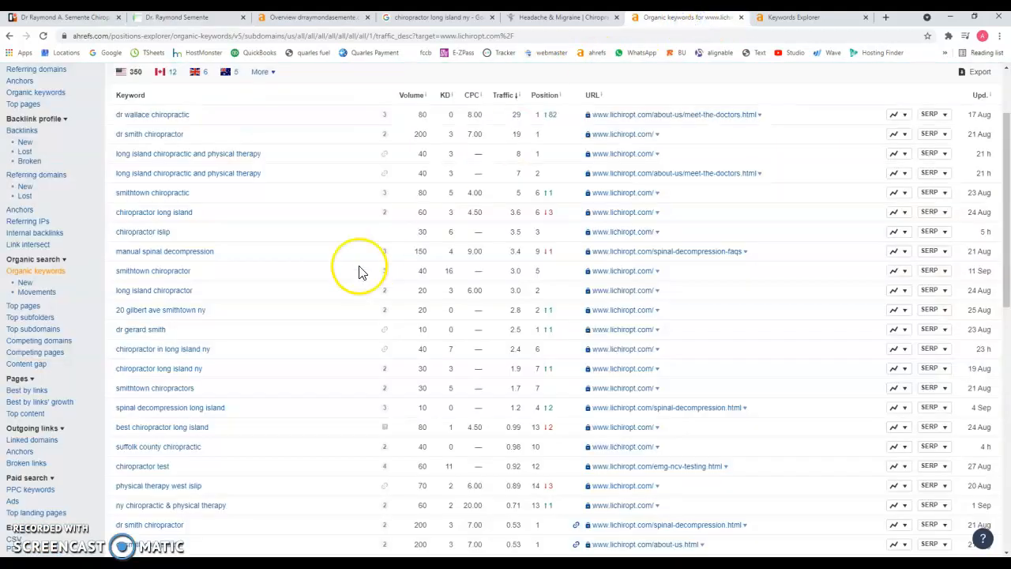
mouse_move(249, 405)
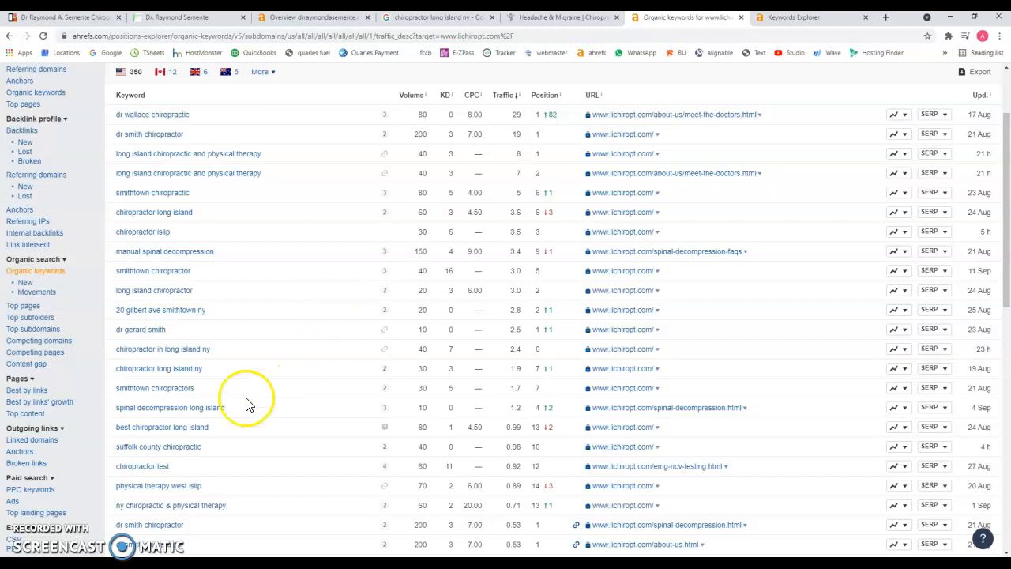
Step: Scan lichiropt.com's keywords down to disc herniation and active release terms, then return to Dr. Semente's homepage
scroll("down", 3)
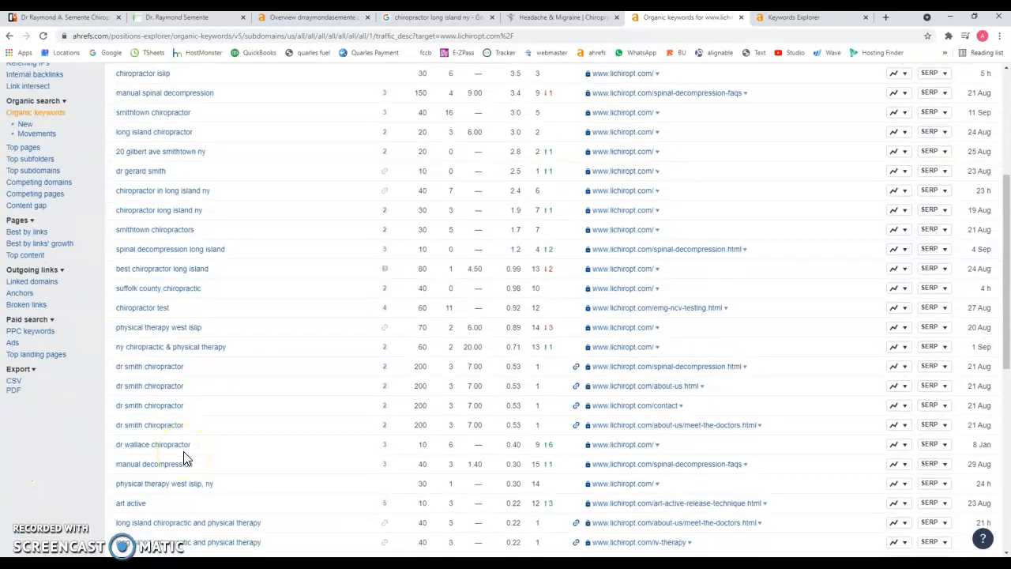
scroll("down", 3)
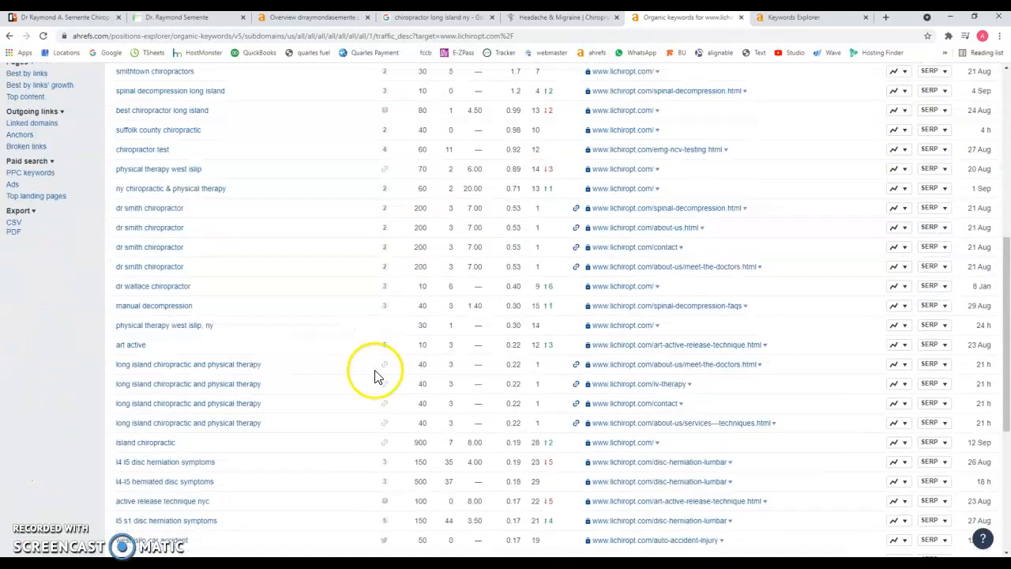
scroll("down", 3)
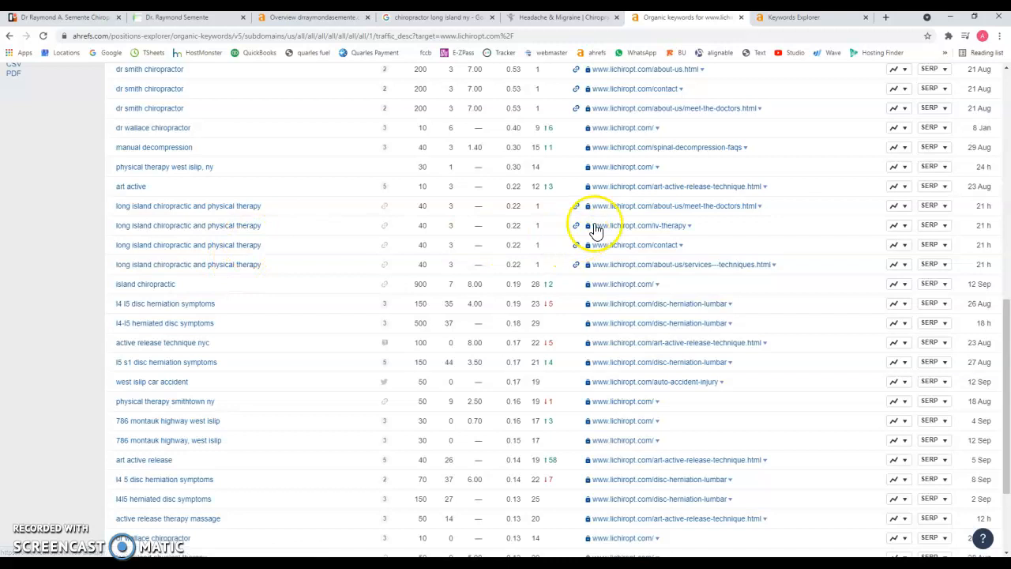
scroll("down", 3)
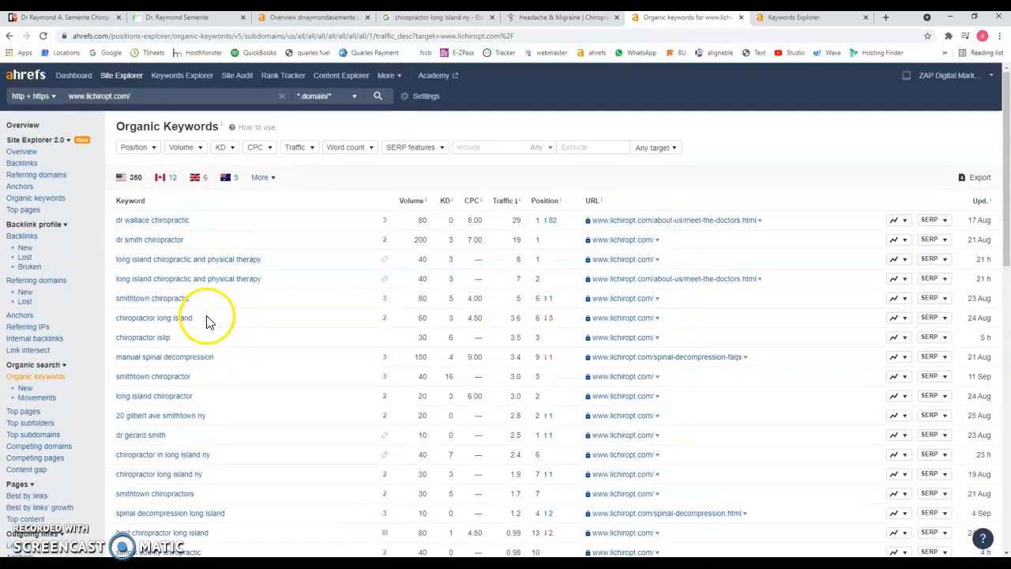
left_click(174, 16)
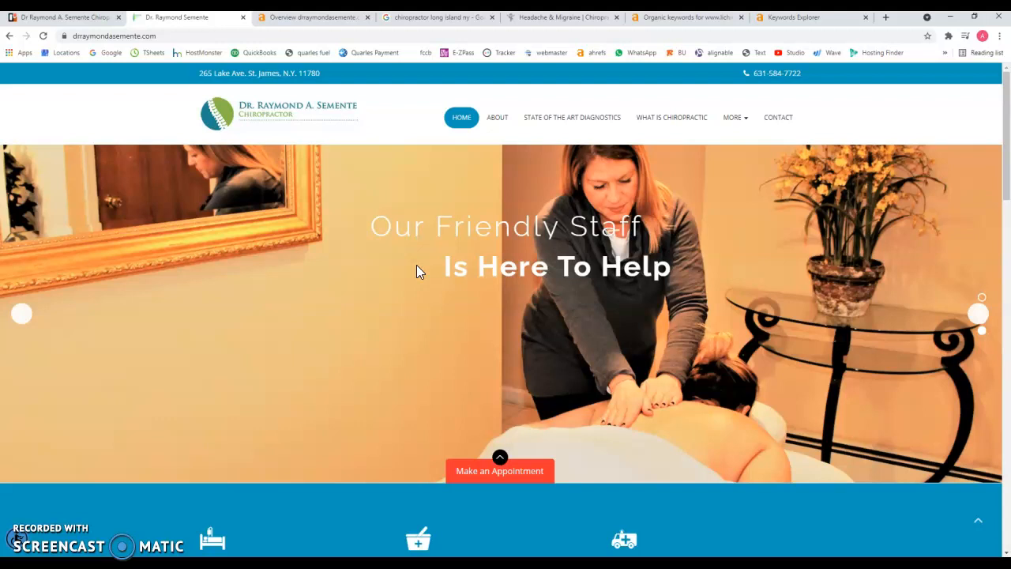
mouse_move(506, 135)
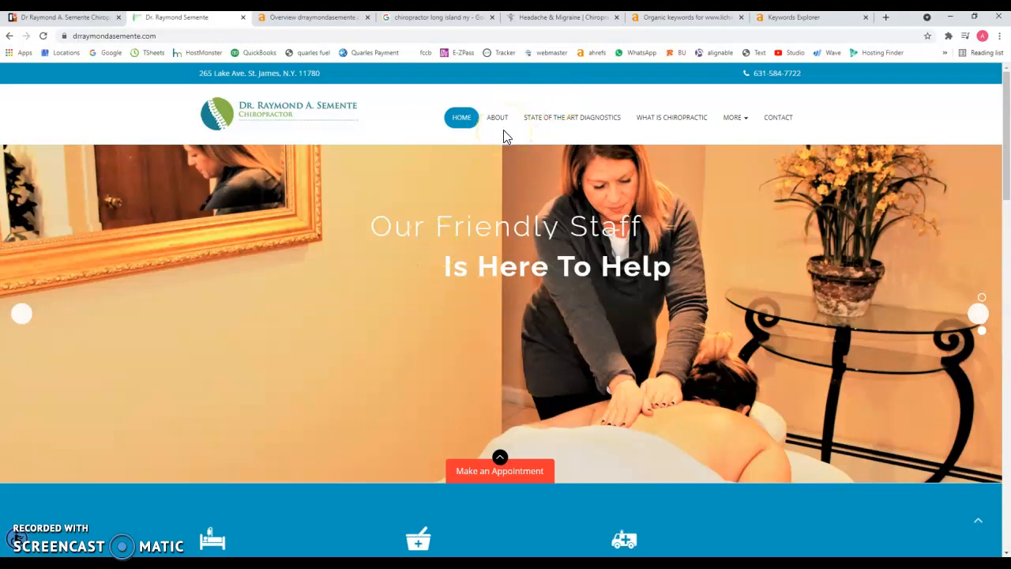
mouse_move(593, 352)
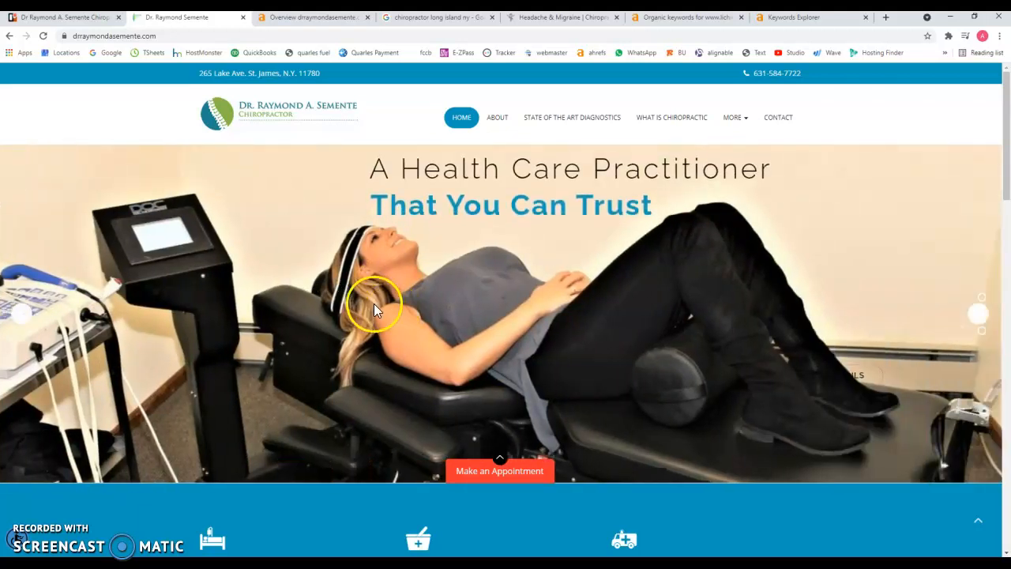
mouse_move(348, 328)
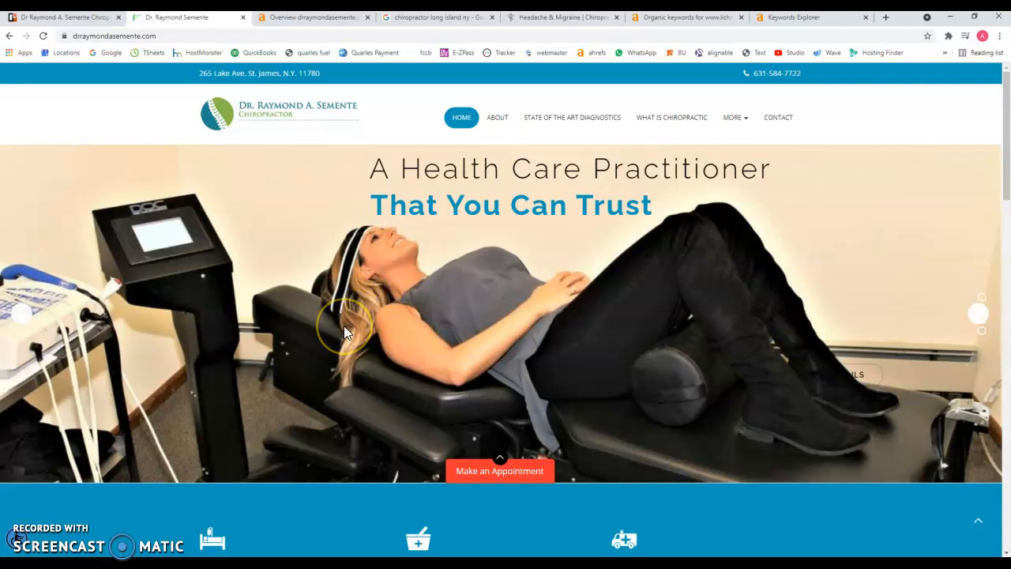
mouse_move(66, 490)
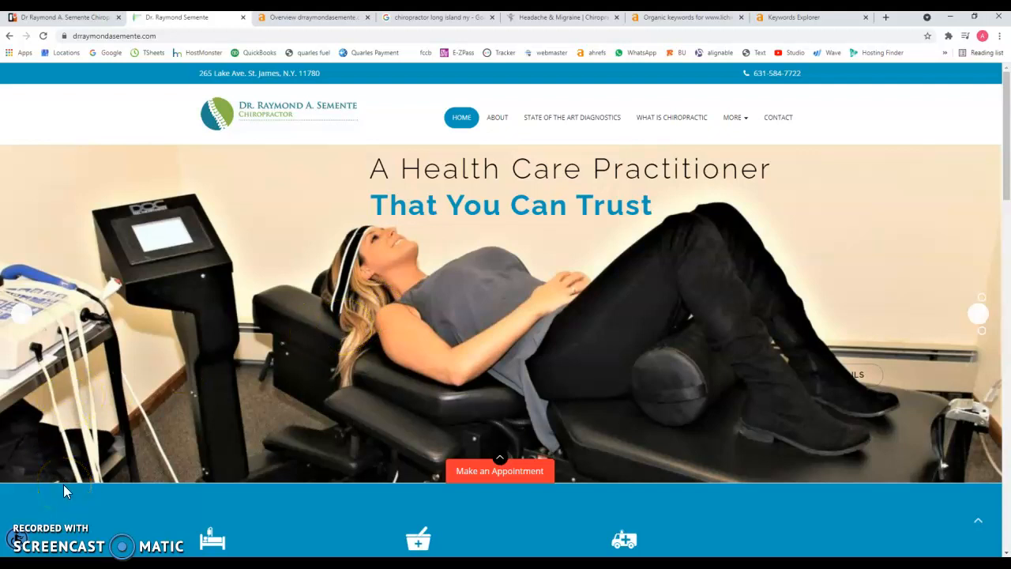
mouse_move(30, 537)
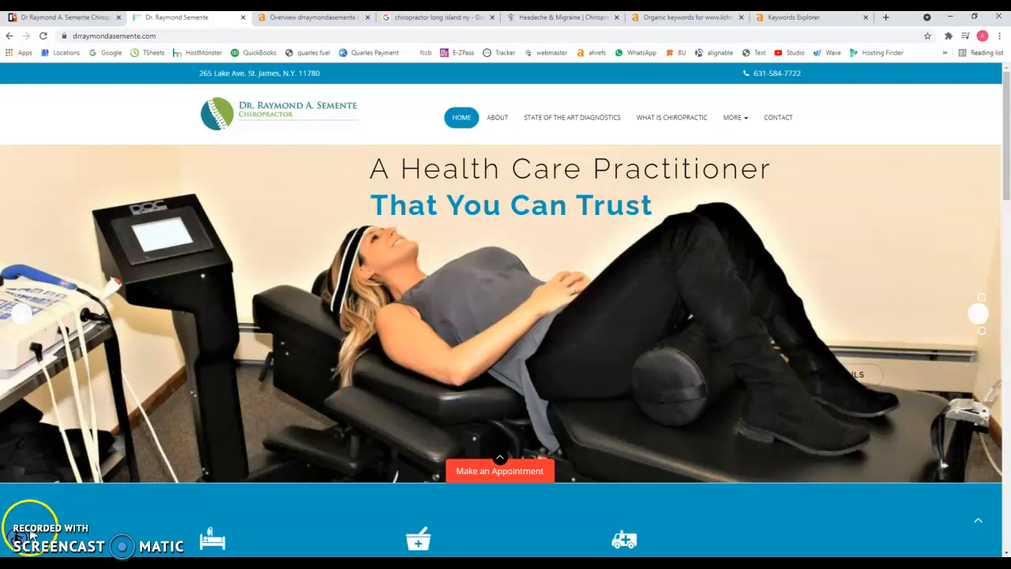